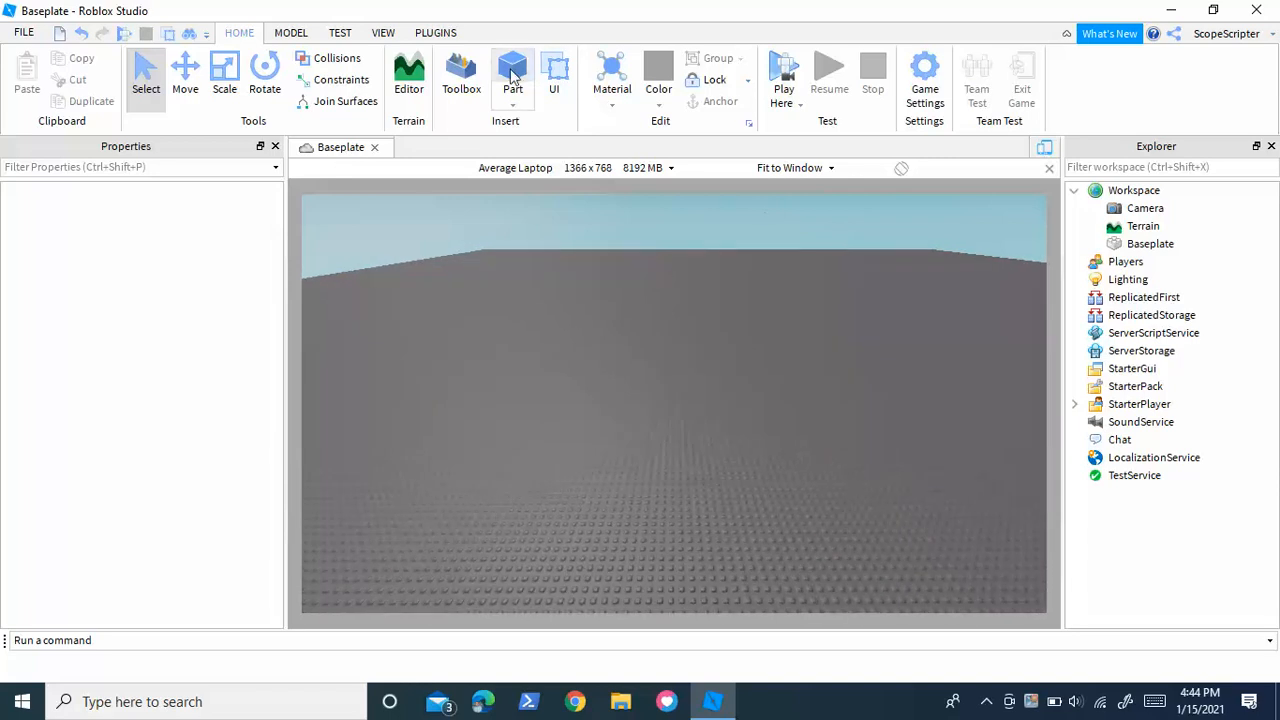
- Add a new part to the baseplate with a ProximityPrompt inside it, showing its properties
{"action": "left_click", "coordinate": [512, 75]}
{"action": "type", "text": "prox"}
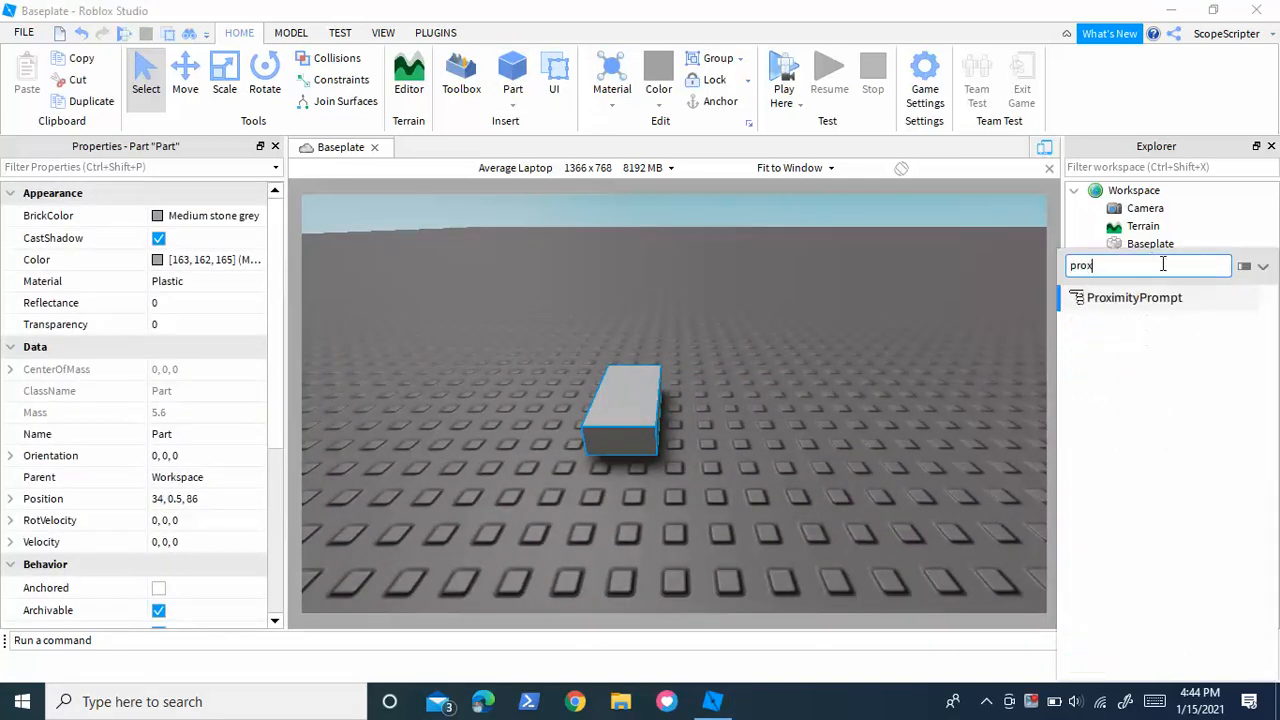
{"action": "left_click", "coordinate": [1134, 297]}
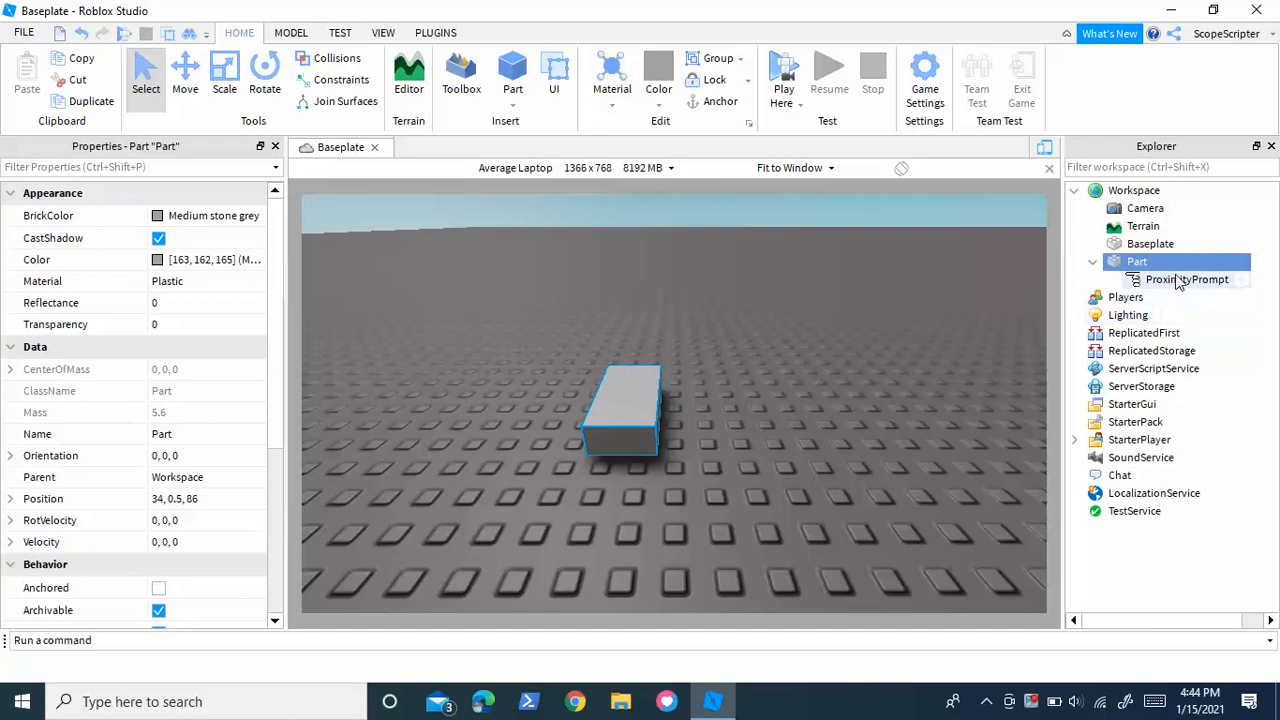
{"action": "left_click", "coordinate": [1186, 279]}
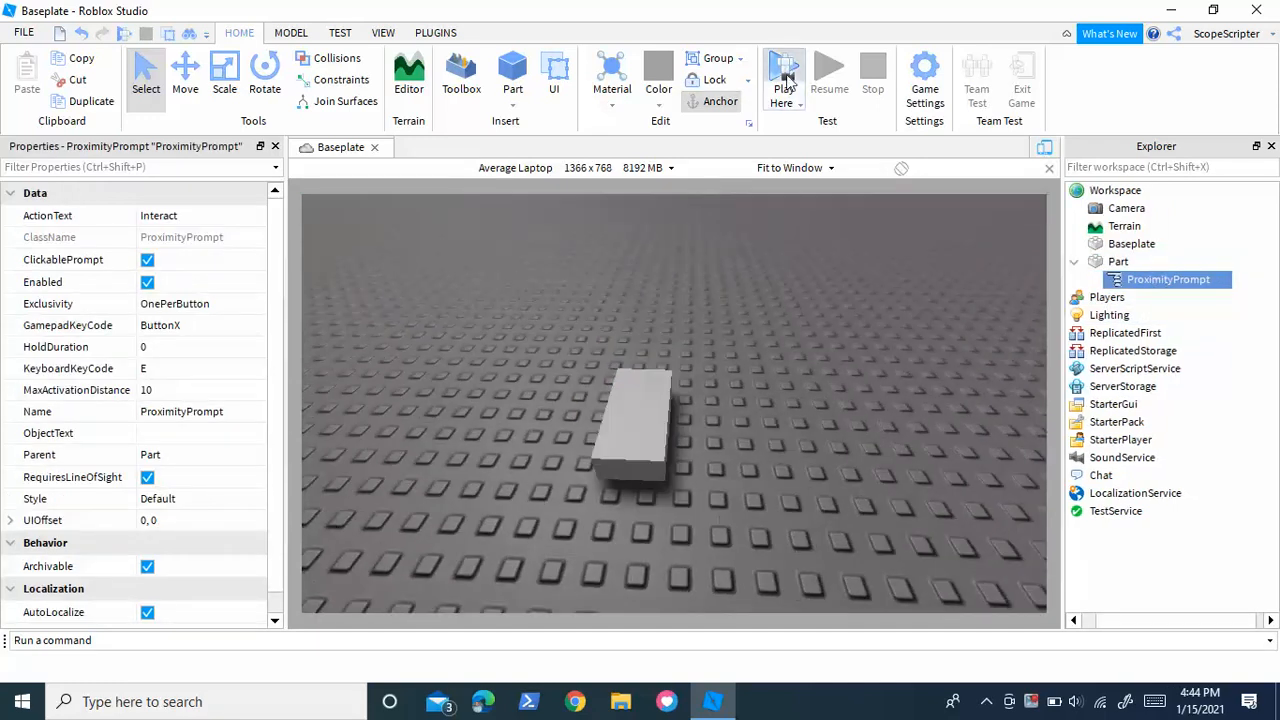
- Launch a Play Here test of the place with the prompted part
{"action": "left_click", "coordinate": [784, 75]}
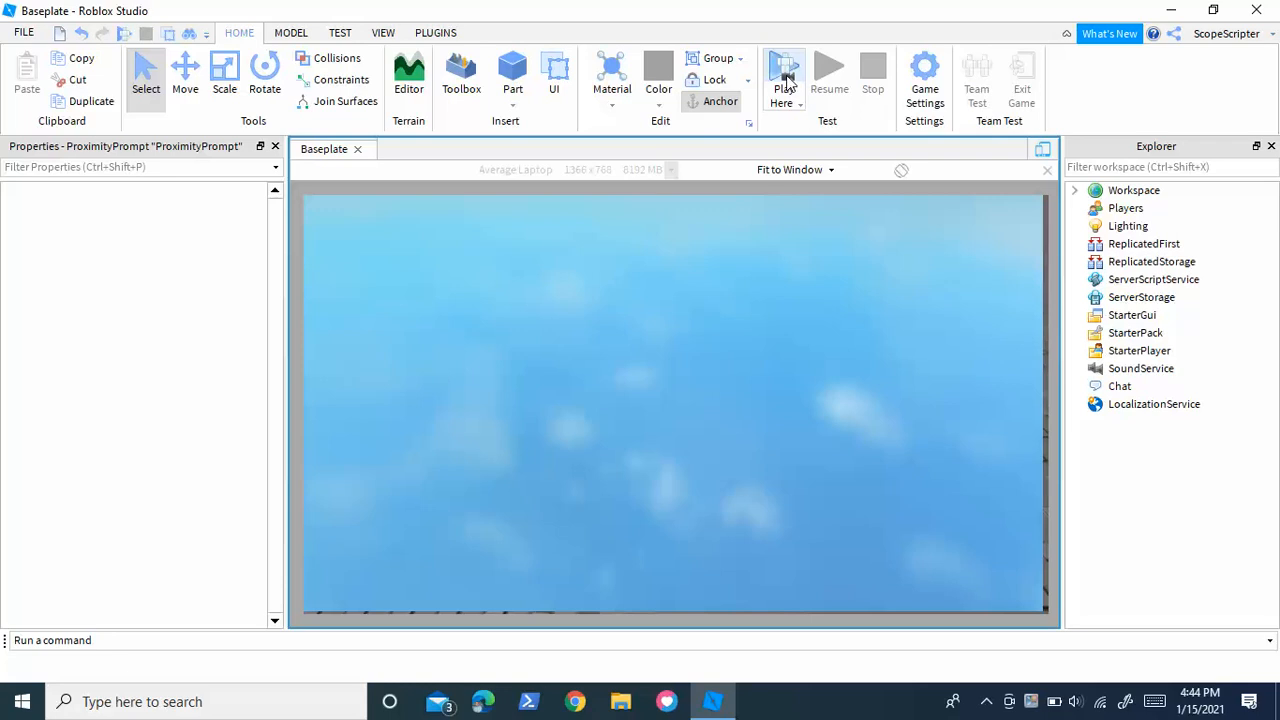
{"action": "left_click", "coordinate": [784, 75]}
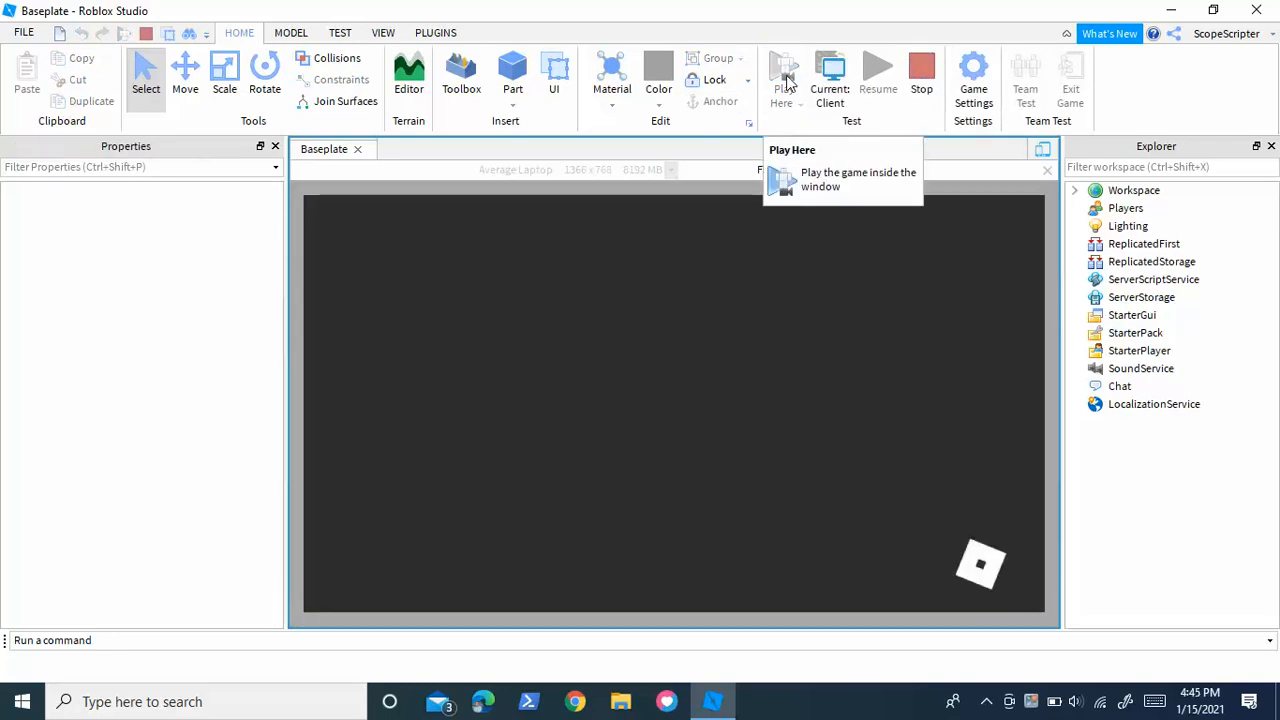
{"action": "mouse_move", "coordinate": [820, 487]}
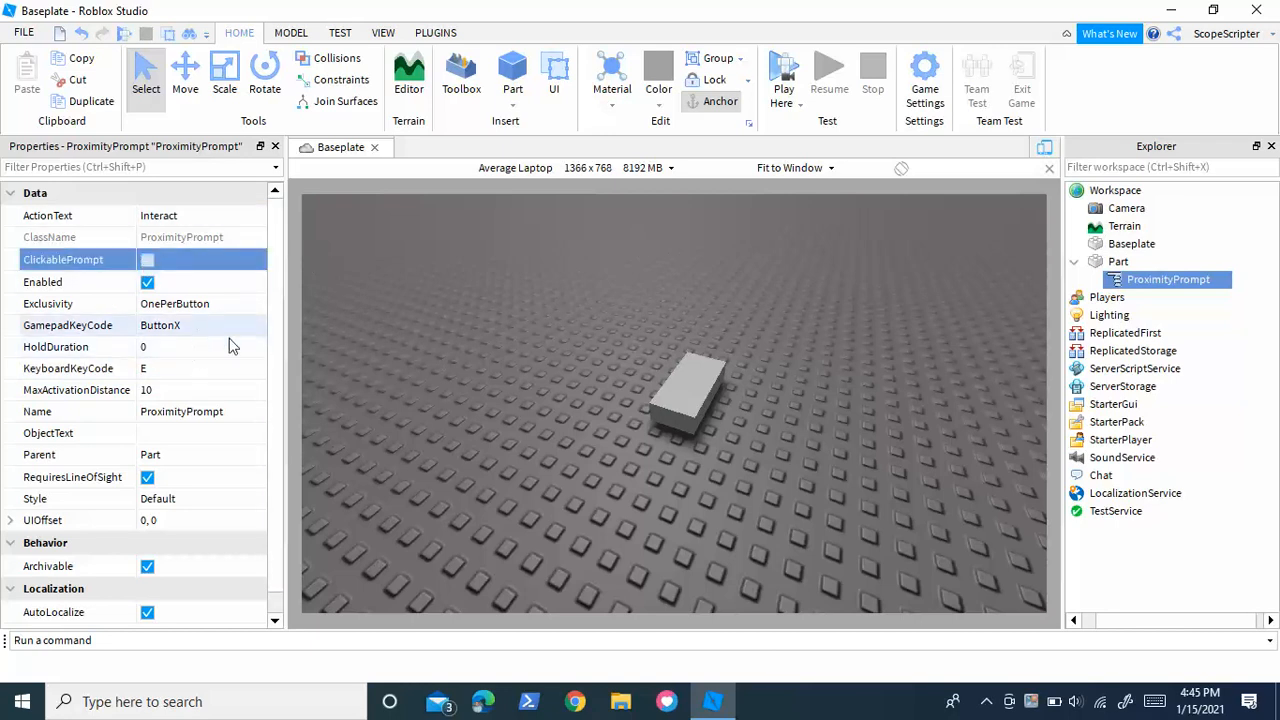
- Play-test, walk the character to the part to see its Interact prompt, then stop
{"action": "left_click", "coordinate": [783, 65]}
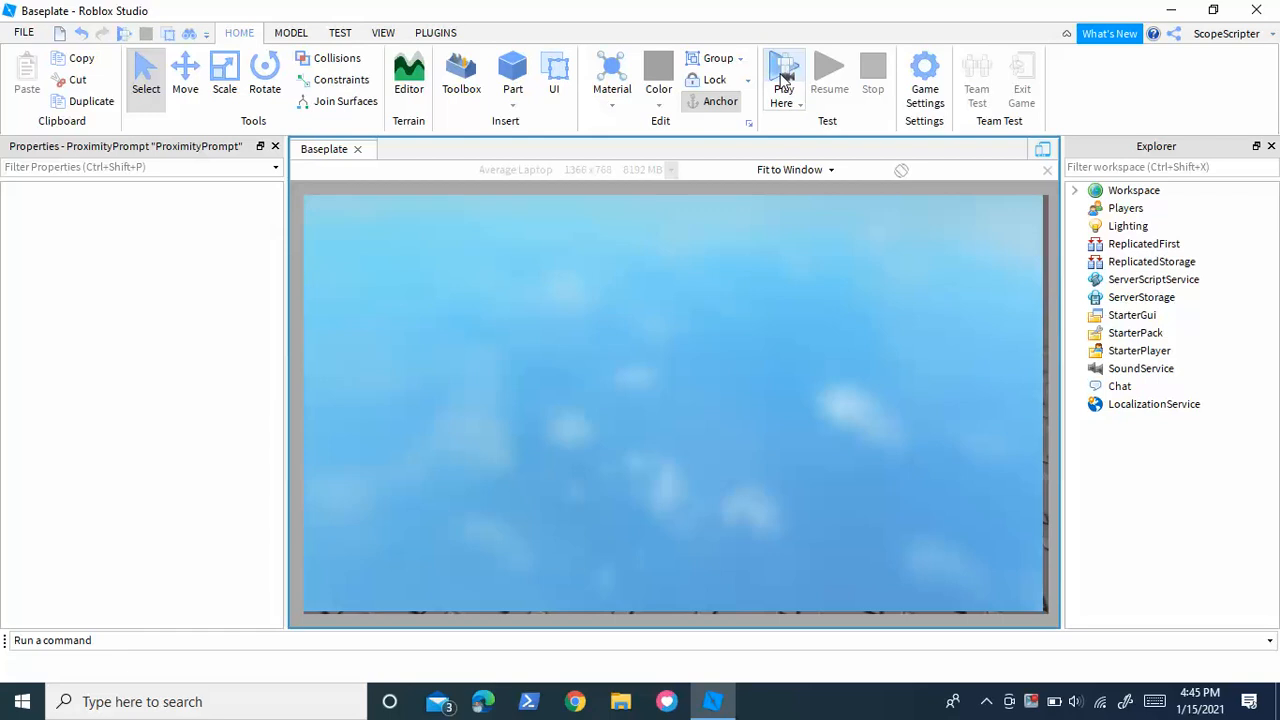
{"action": "left_click", "coordinate": [783, 75]}
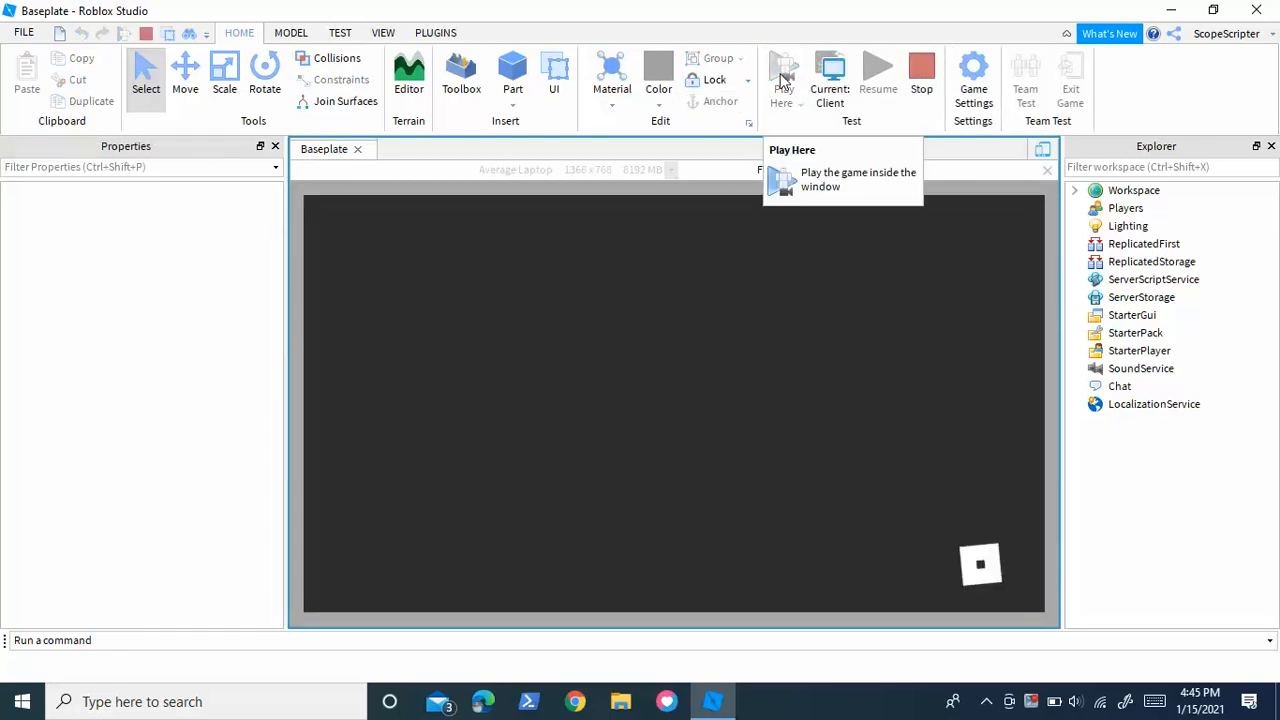
{"action": "left_click", "coordinate": [784, 75]}
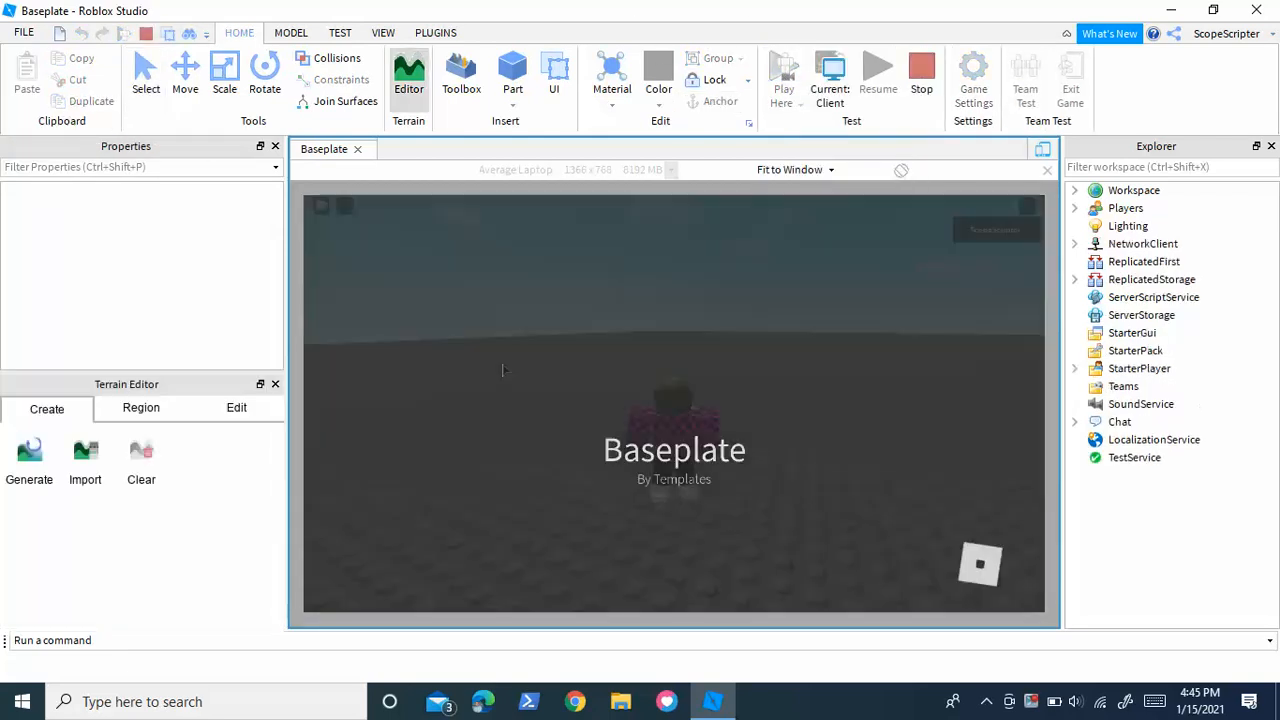
{"action": "left_click", "coordinate": [784, 75]}
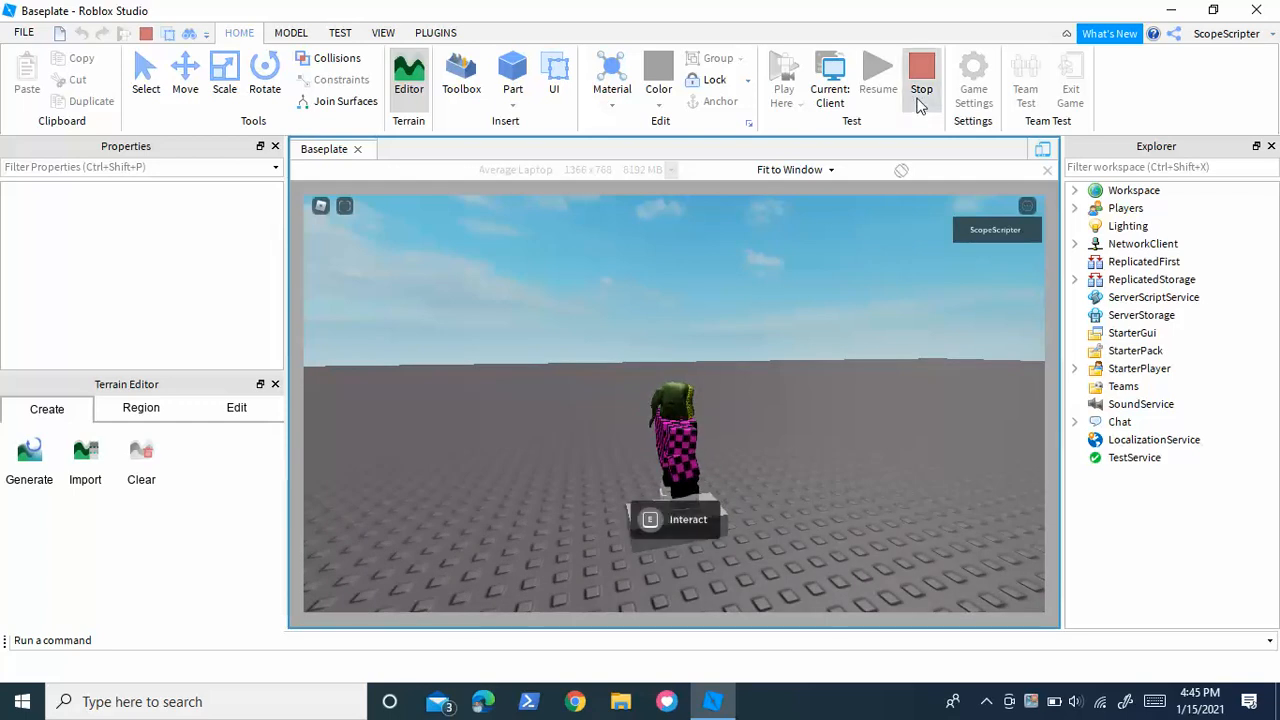
{"action": "left_click", "coordinate": [921, 75]}
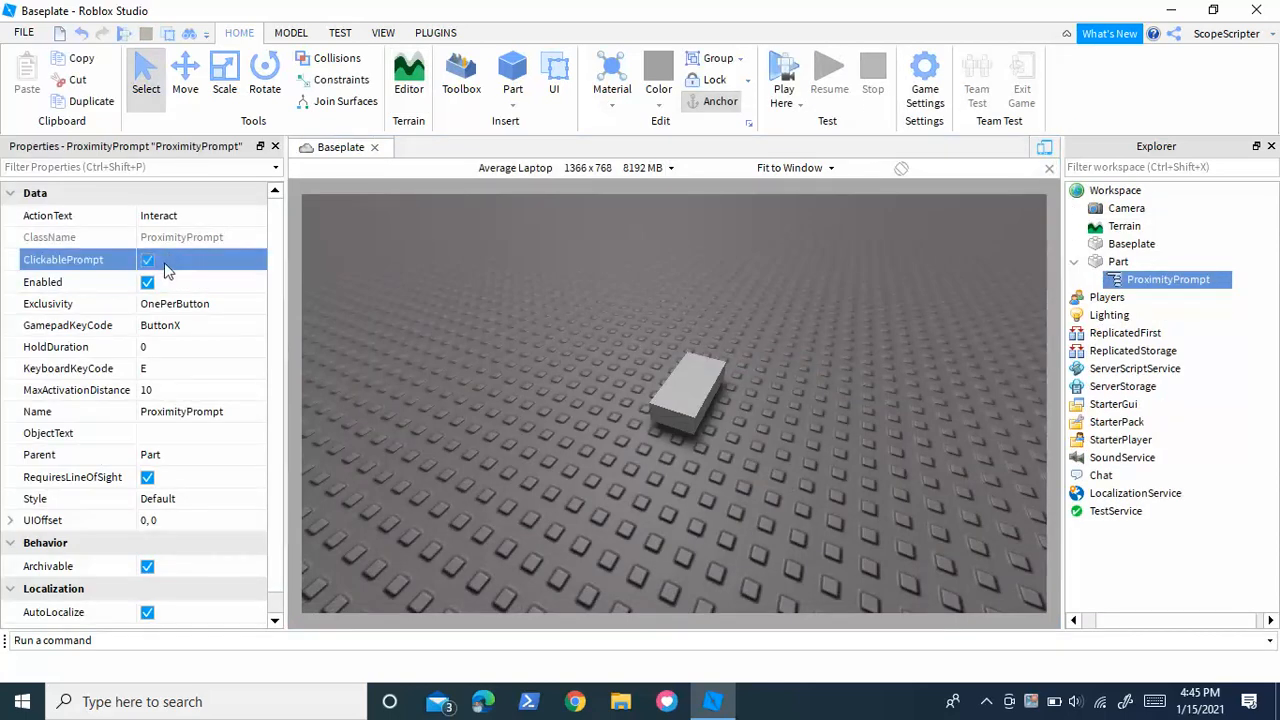
- Uncheck ClickablePrompt on the part's ProximityPrompt
{"action": "left_click", "coordinate": [1137, 261]}
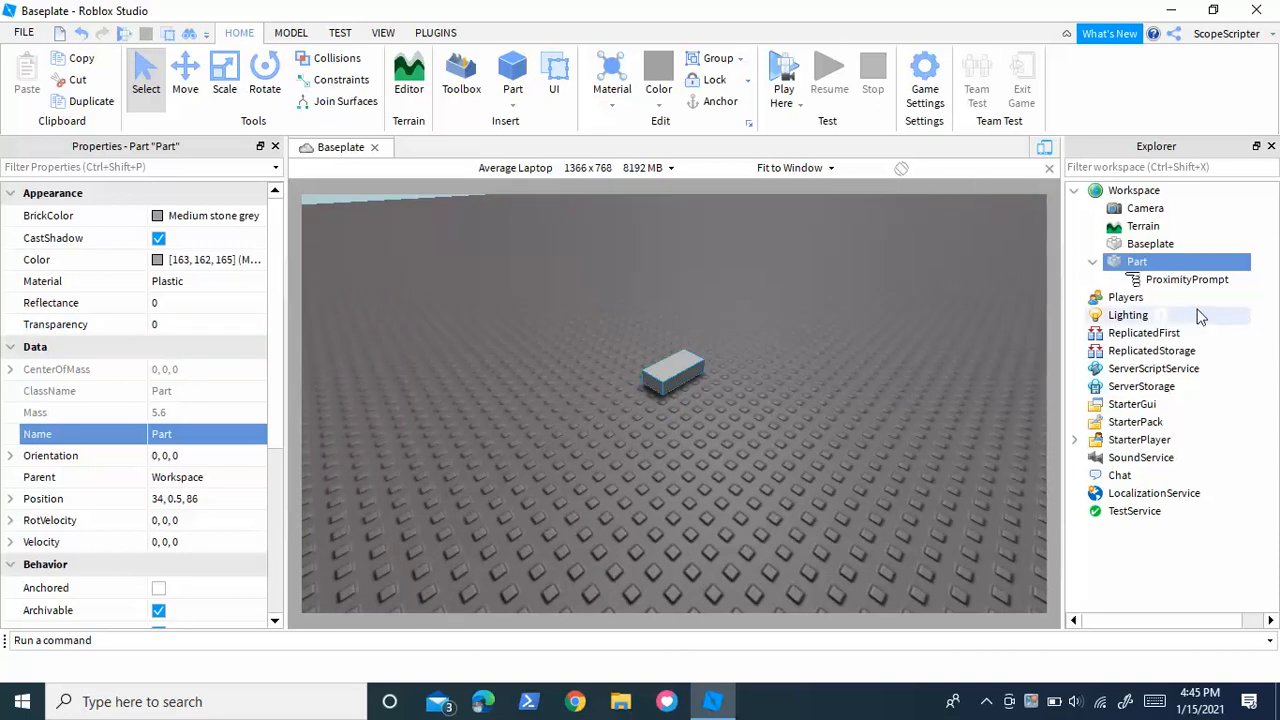
{"action": "left_click", "coordinate": [1187, 279]}
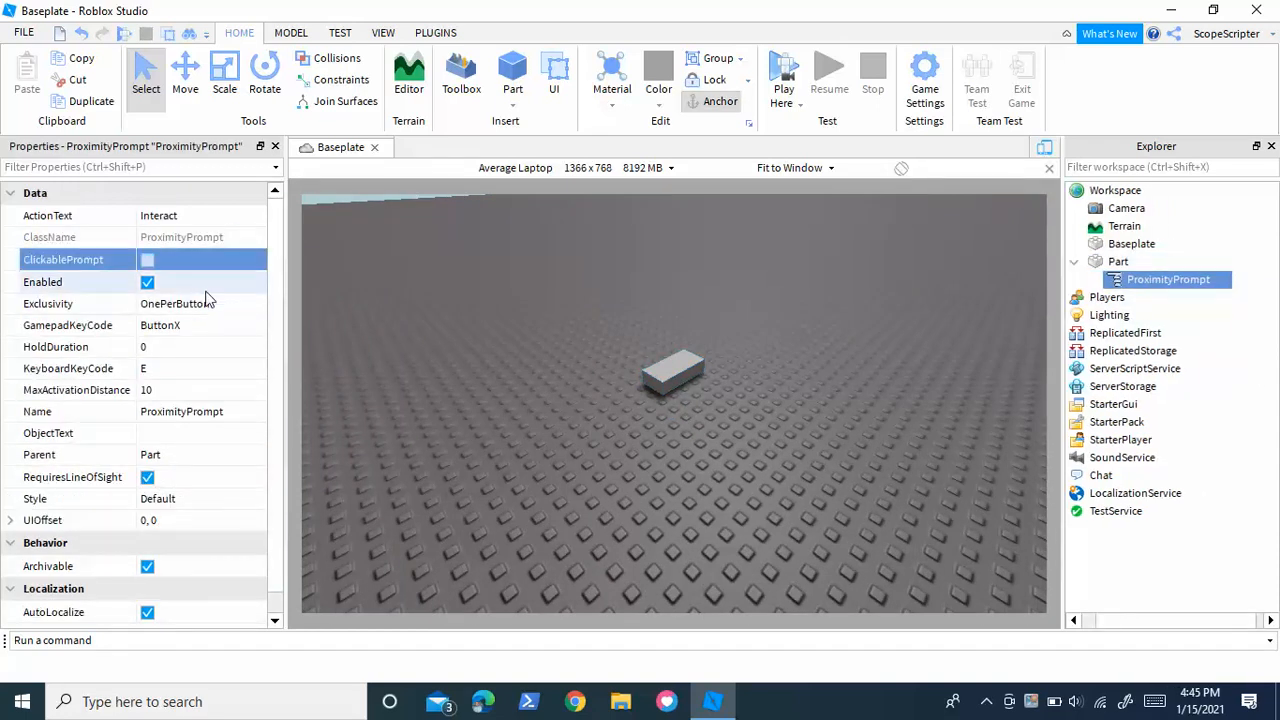
{"action": "mouse_move", "coordinate": [210, 361]}
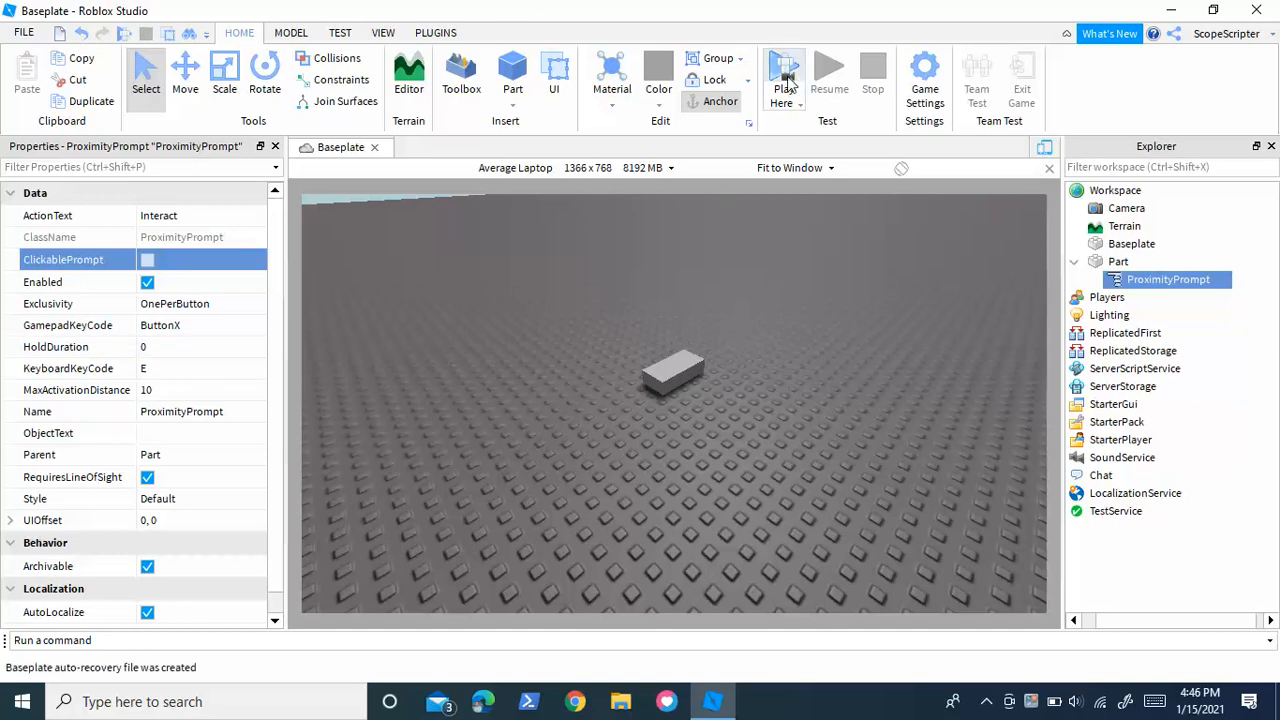
- Run another play test, check the Interact prompt beside the part, then stop
{"action": "left_click", "coordinate": [783, 75]}
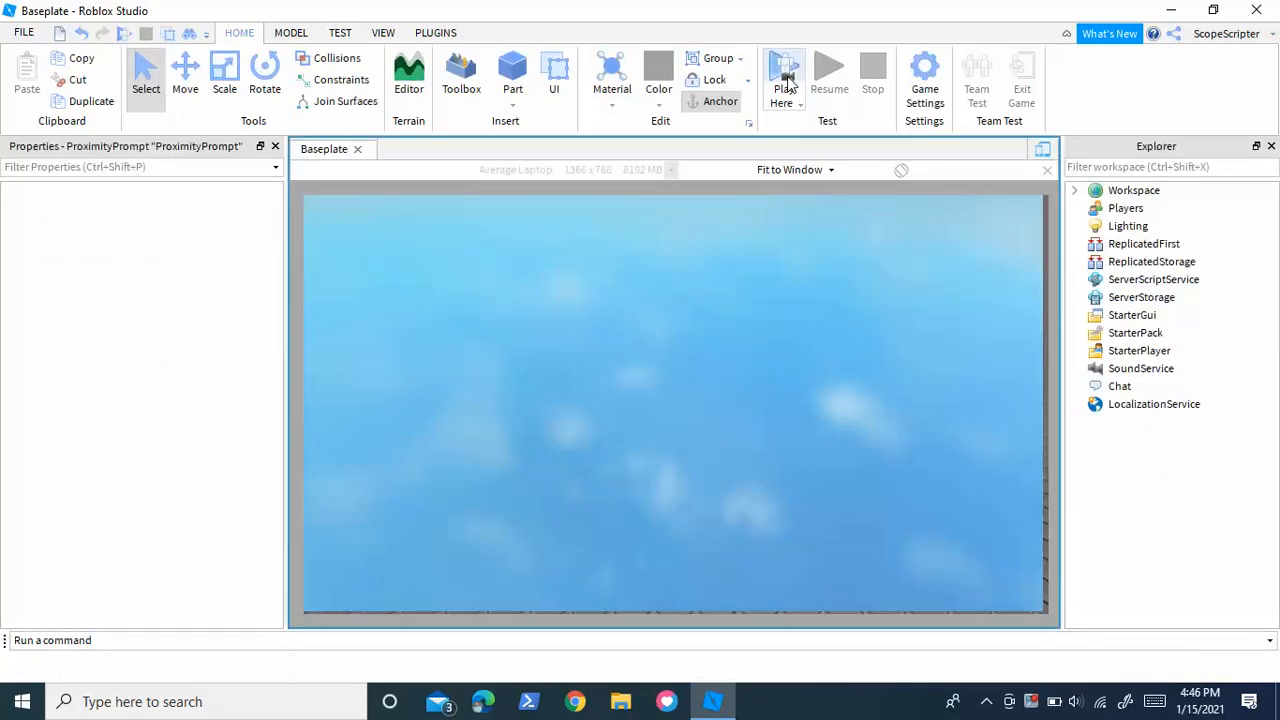
{"action": "left_click", "coordinate": [784, 75]}
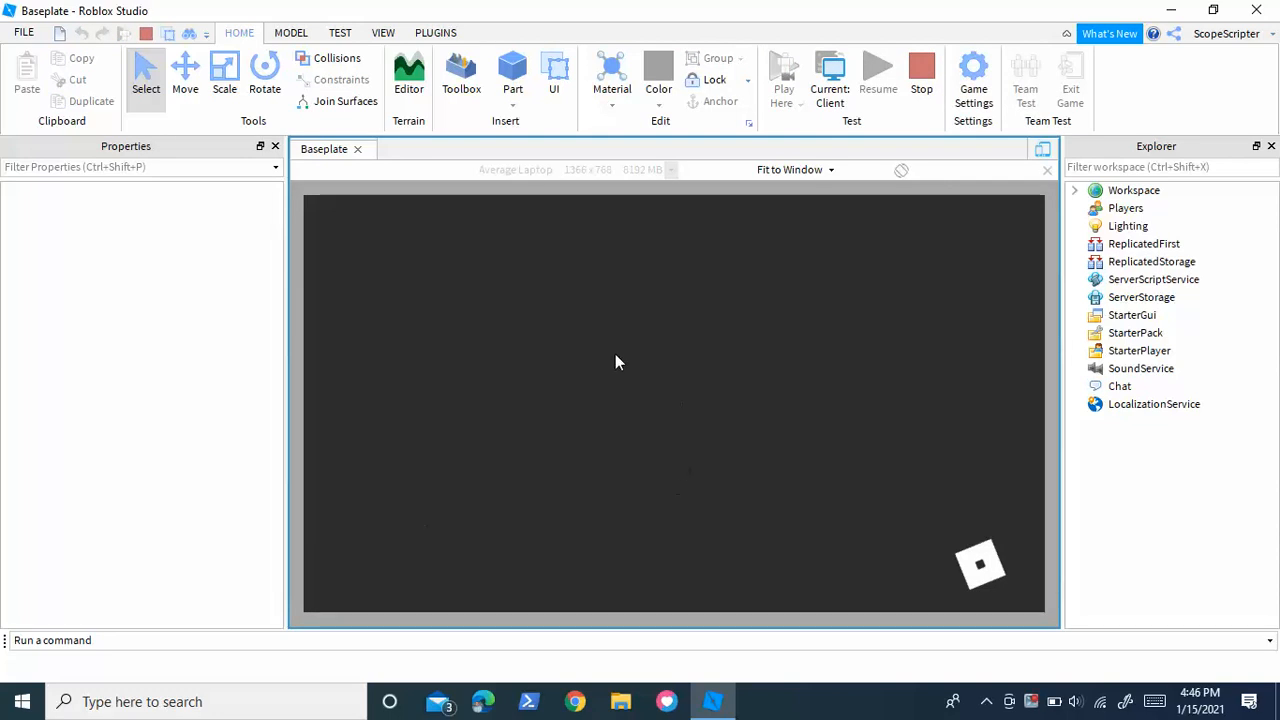
{"action": "left_click", "coordinate": [408, 75]}
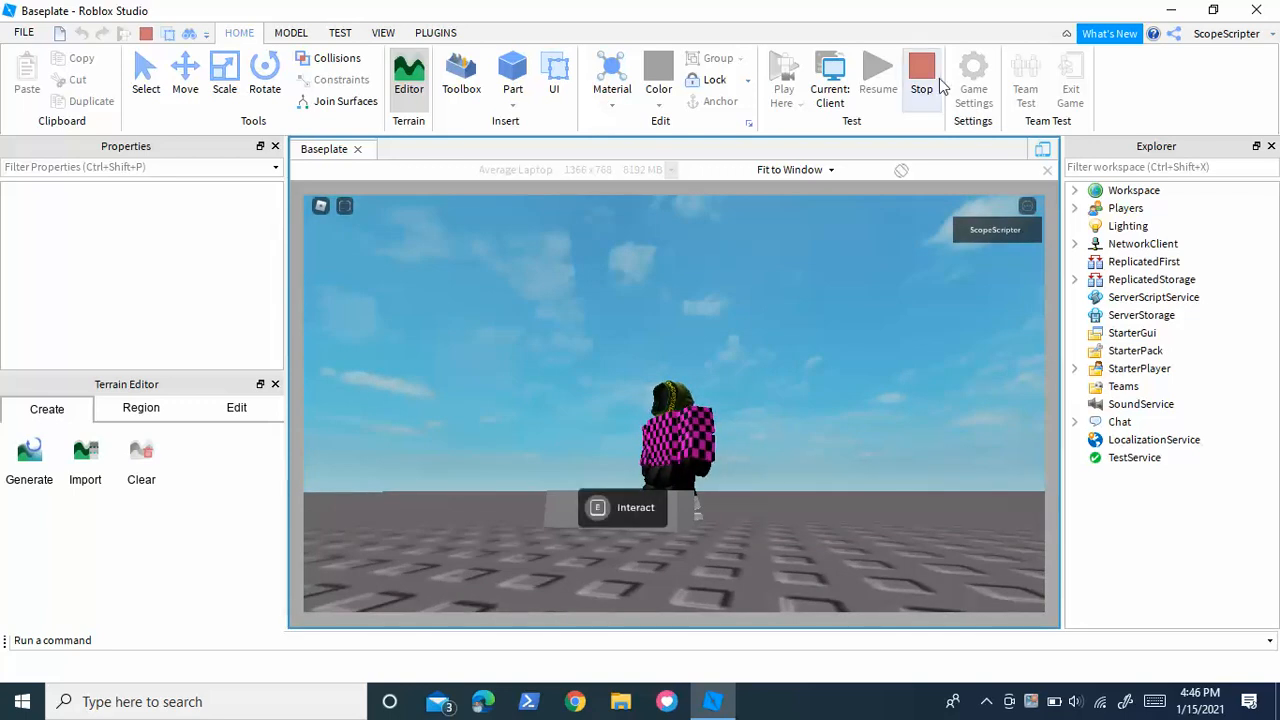
{"action": "left_click", "coordinate": [920, 72]}
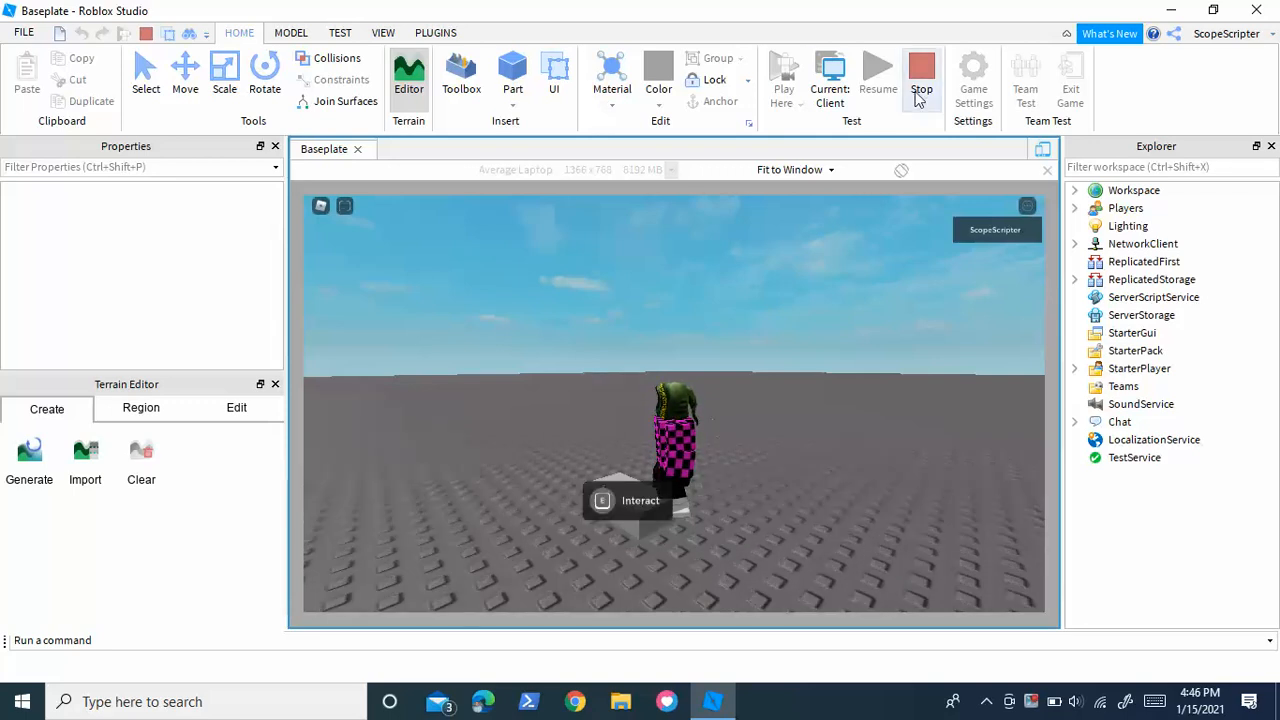
{"action": "left_click", "coordinate": [921, 75]}
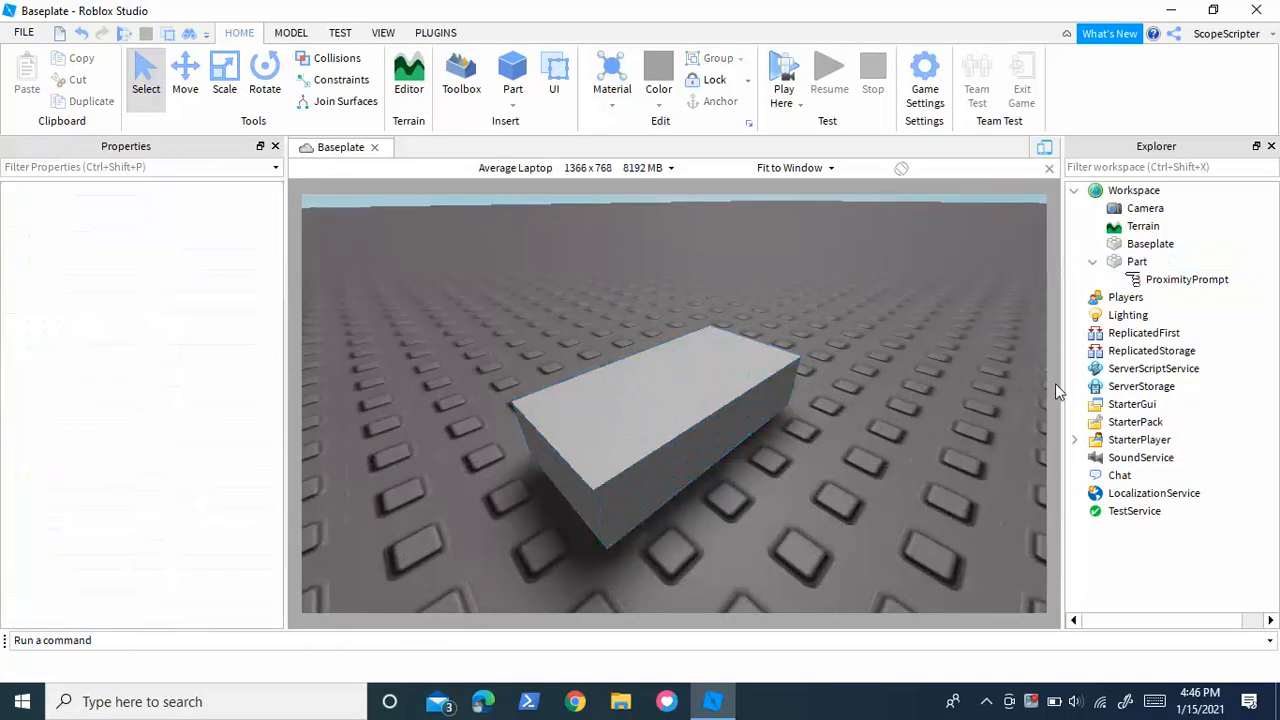
{"action": "left_click", "coordinate": [1186, 279]}
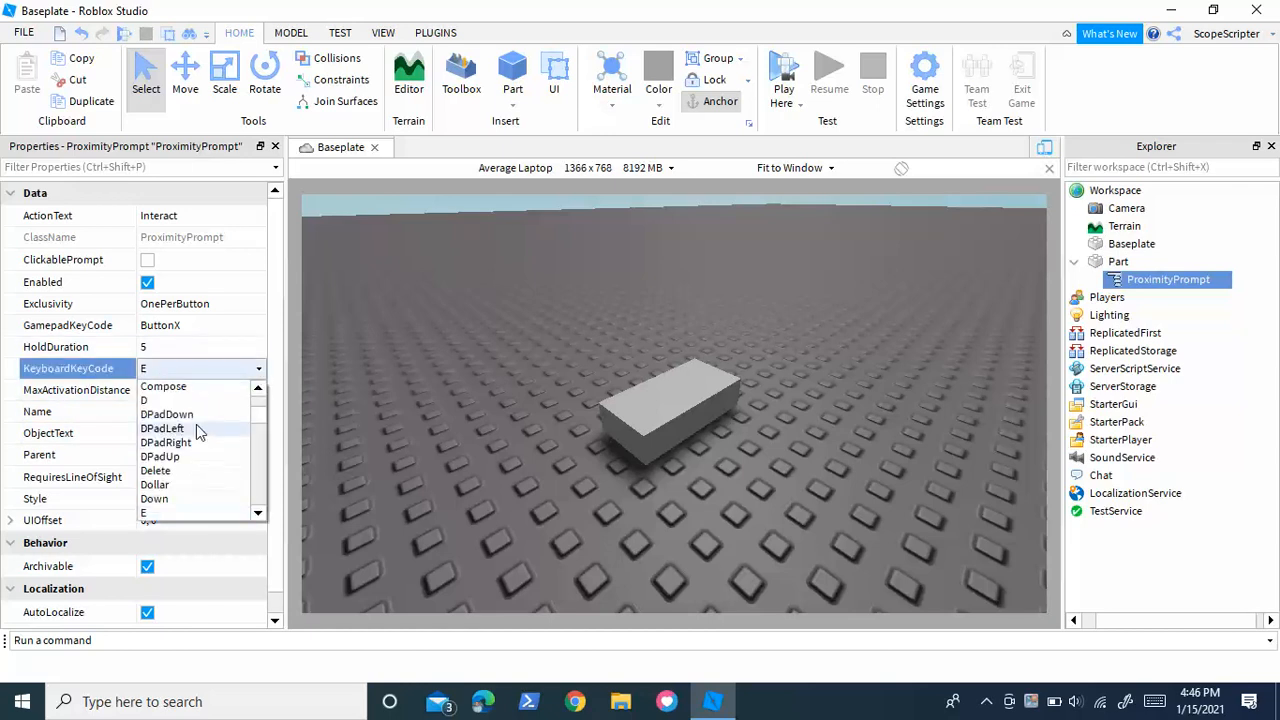
{"action": "scroll", "scroll_direction": "up", "scroll_amount": 3}
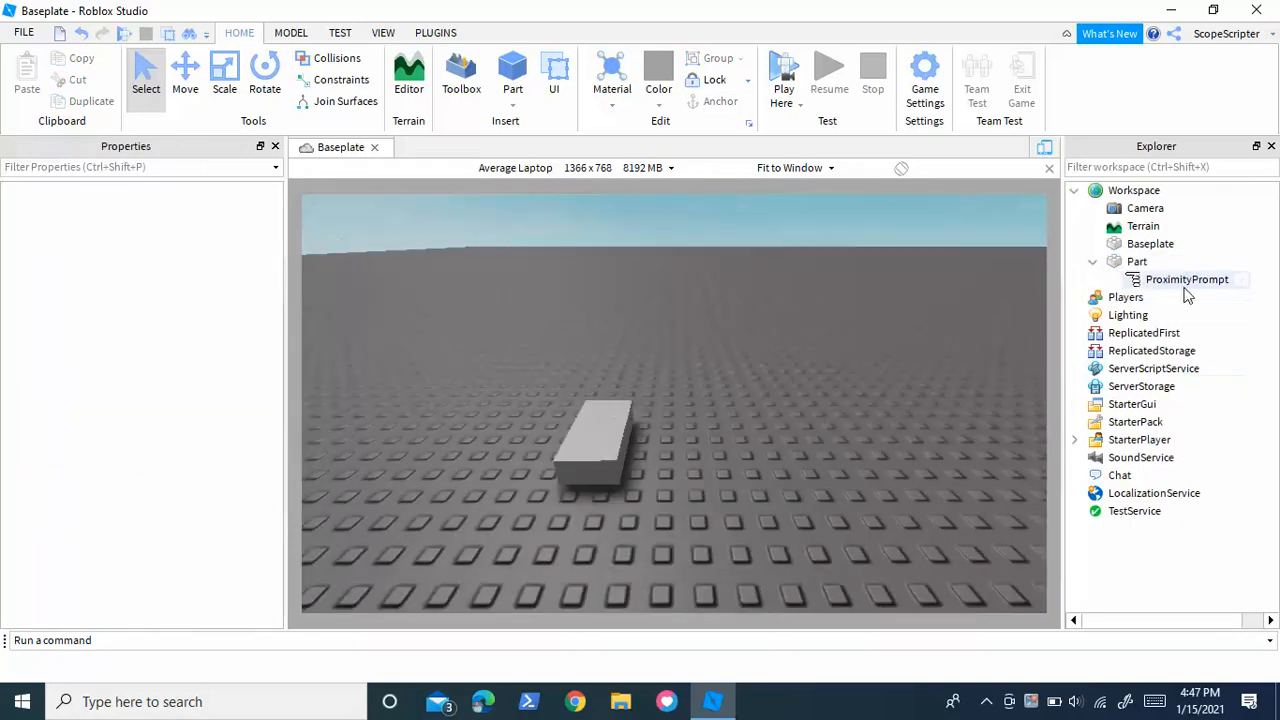
{"action": "left_click", "coordinate": [1187, 279]}
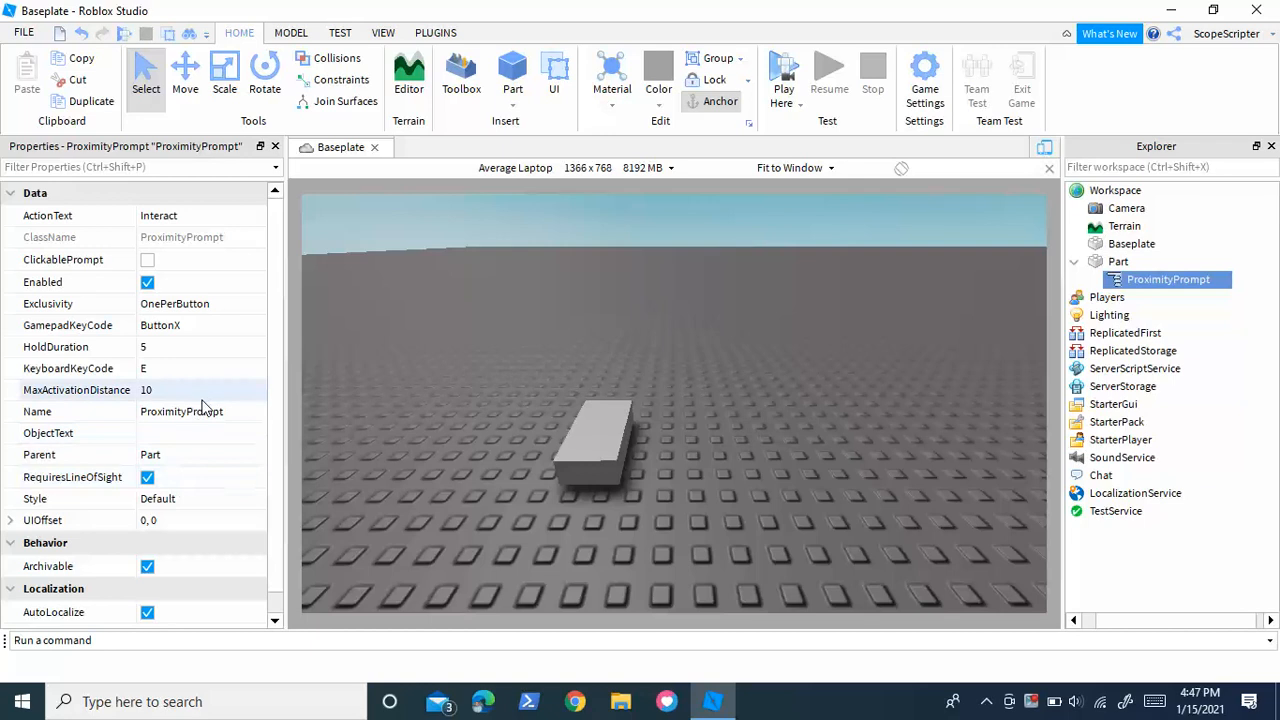
{"action": "double_click", "coordinate": [180, 411]}
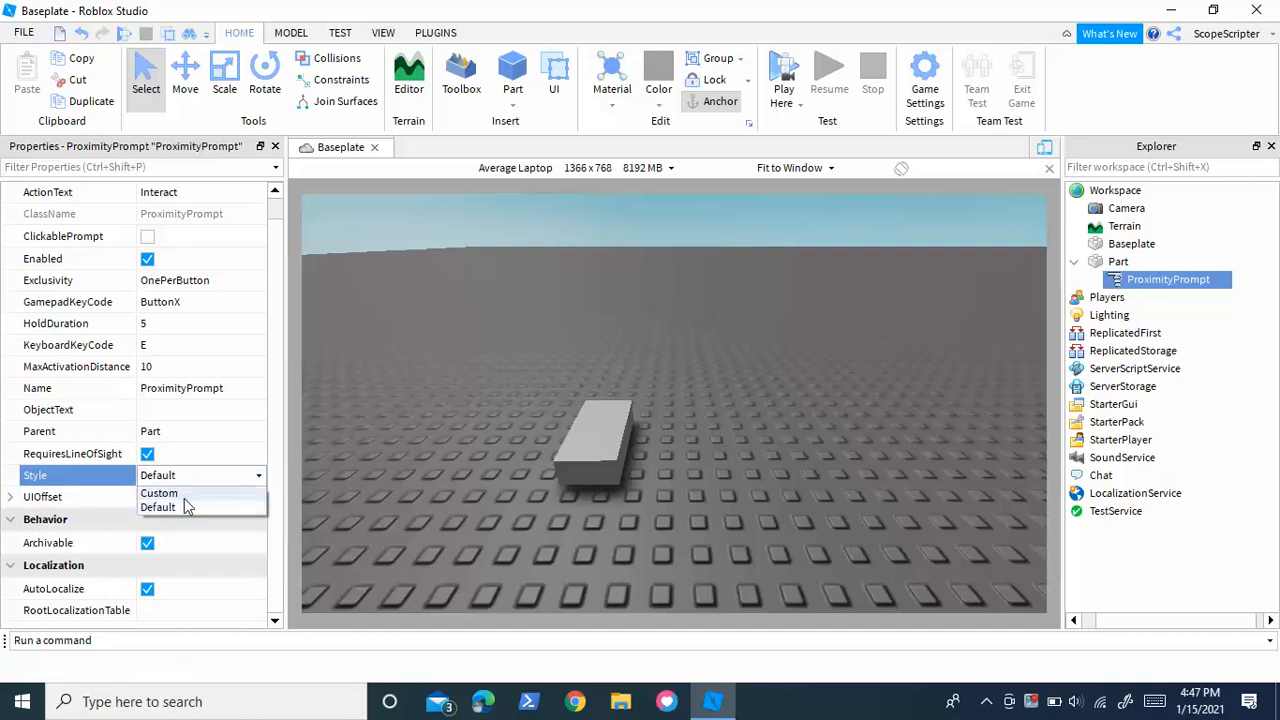
{"action": "left_click", "coordinate": [158, 507]}
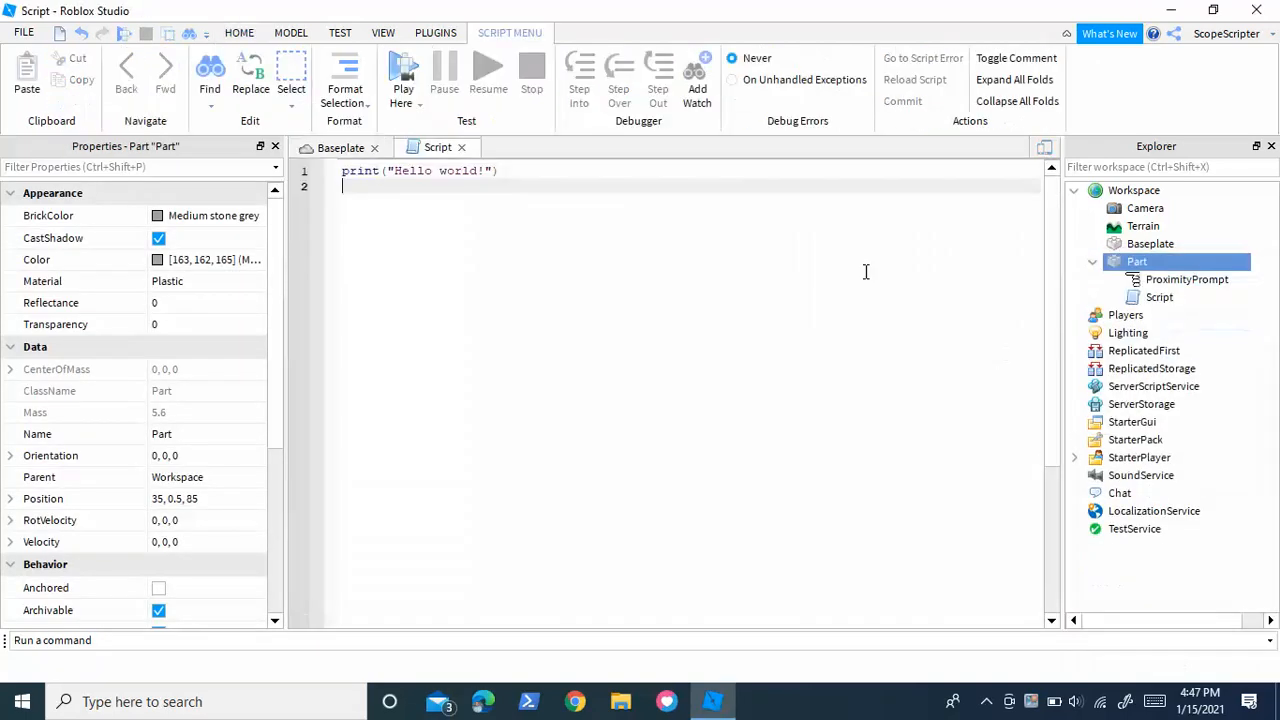
- Type a ProximityPrompt event connection whose function calls script.Parent.Destroy()
{"action": "type", "text": "script.Parent.p"}
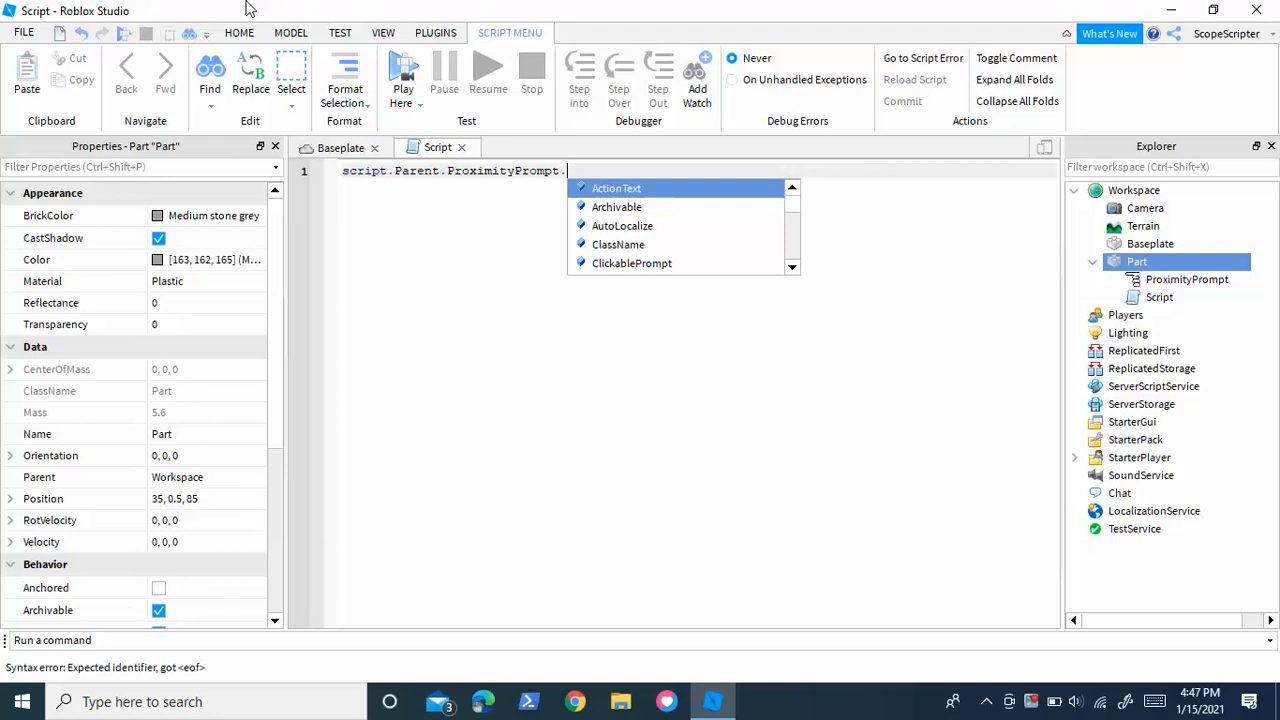
{"action": "type", "text": "pro"}
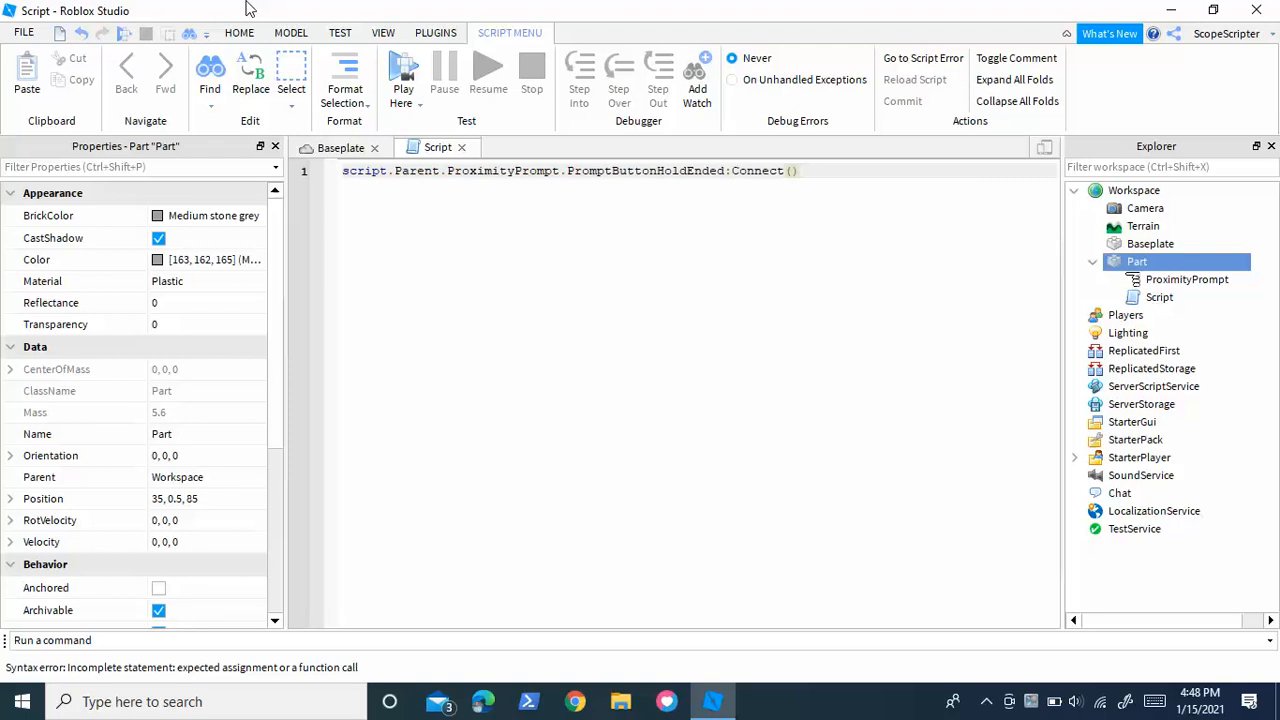
{"action": "type", "text": "function("}
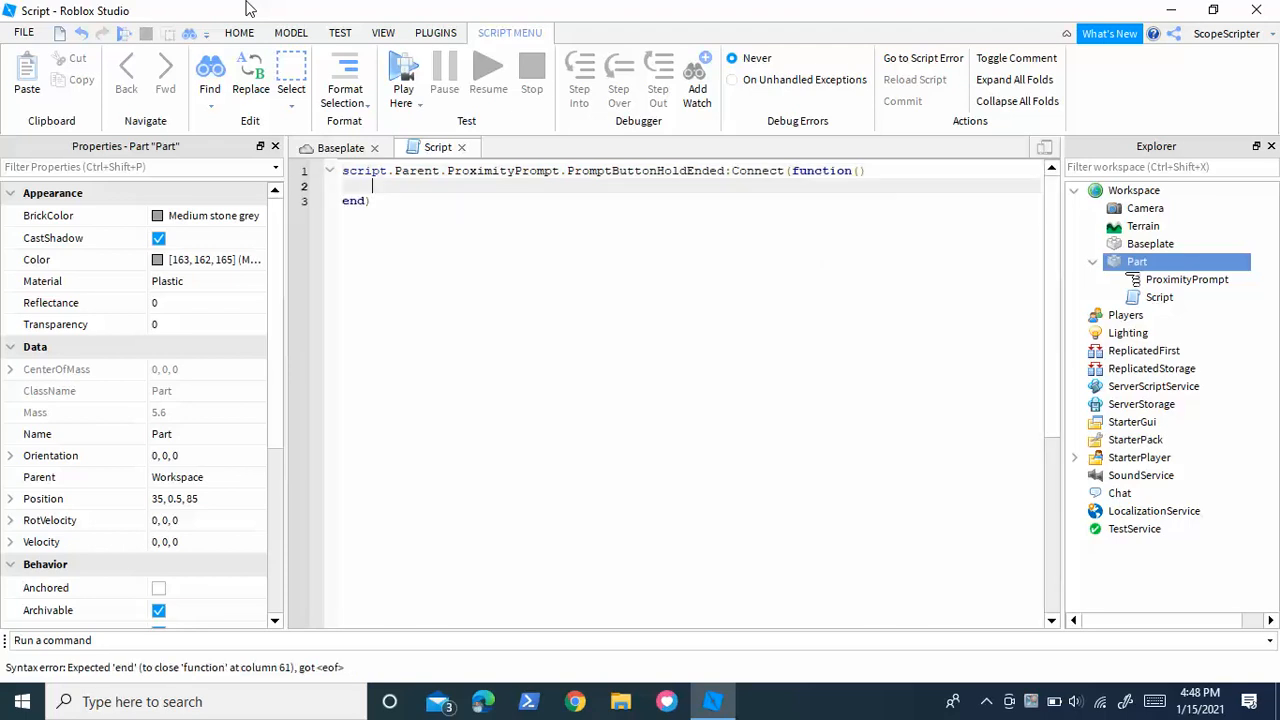
{"action": "type", "text": "script.Parent"}
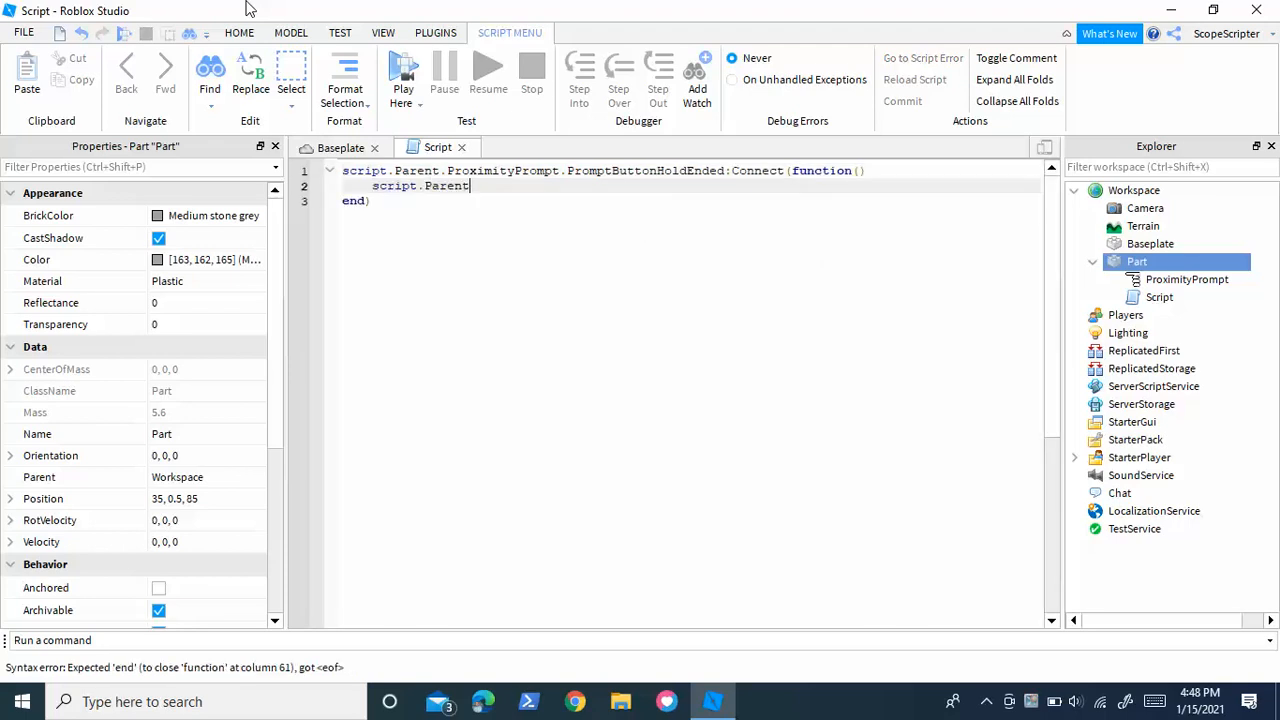
{"action": "type", "text": "."}
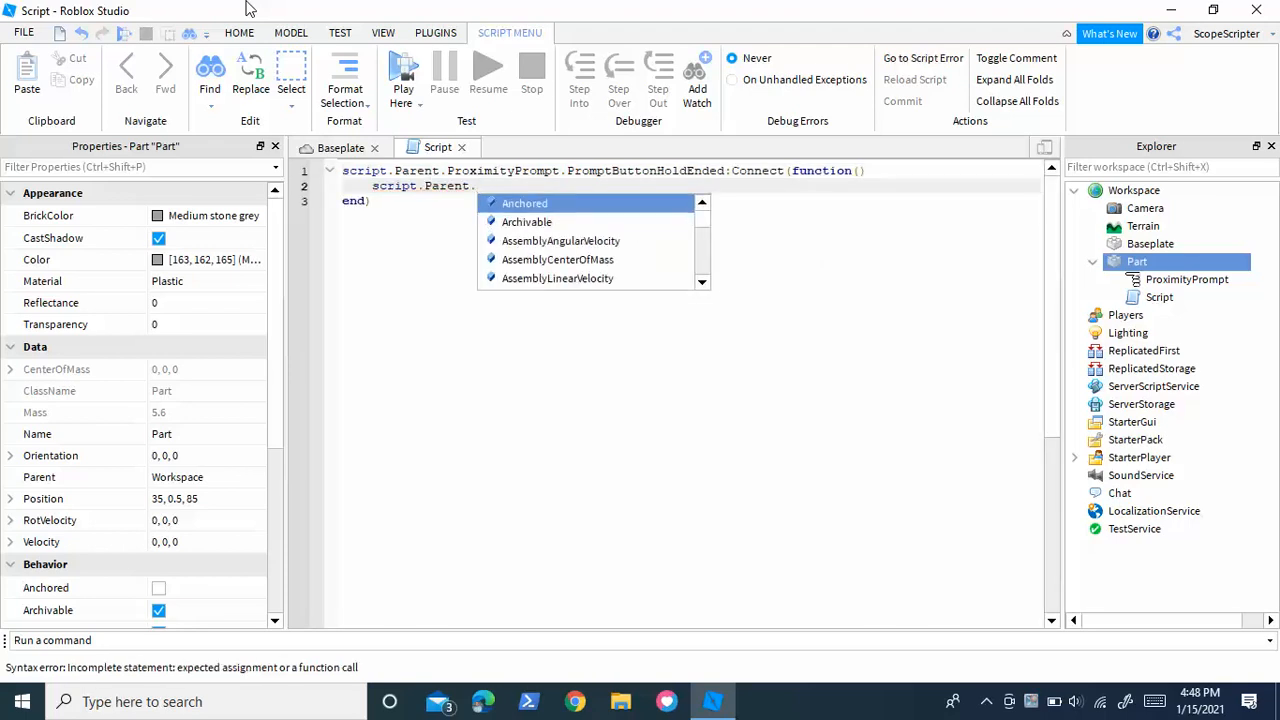
{"action": "type", "text": "Destroy()"}
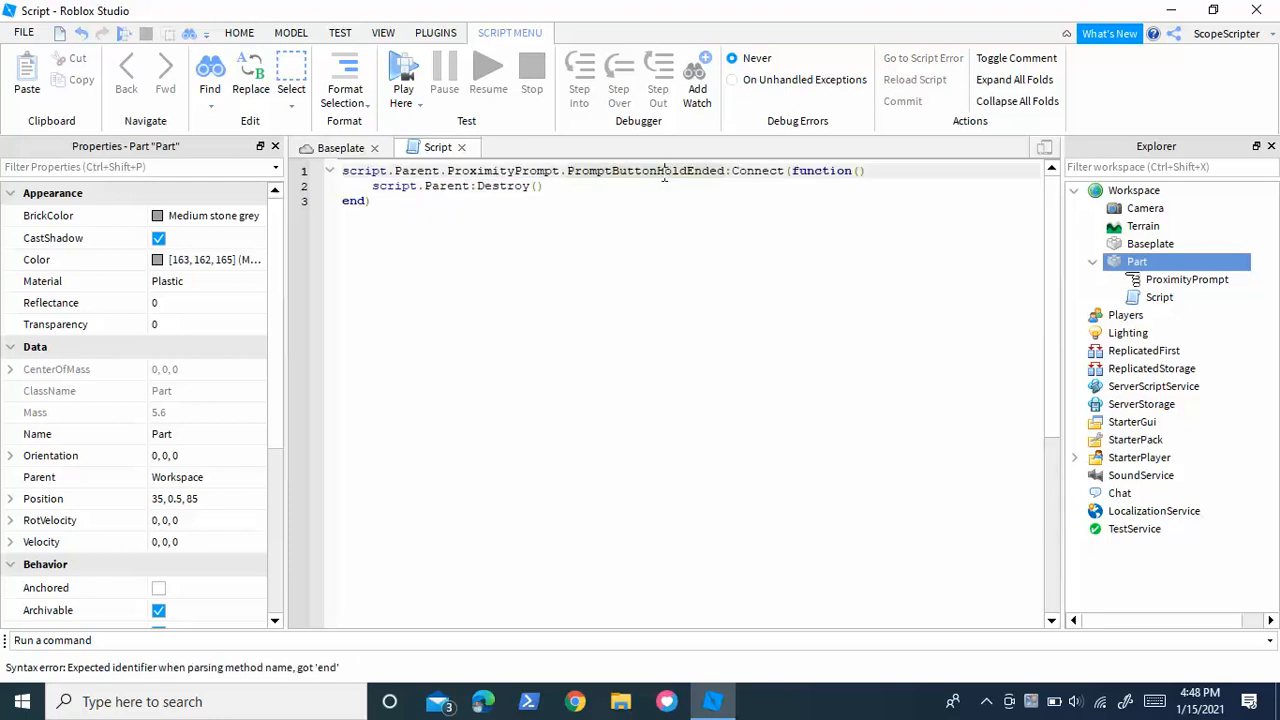
- Select the PromptButtonHoldEnded event name and enter script.Parent:Destroy() as the body
{"action": "double_click", "coordinate": [645, 170]}
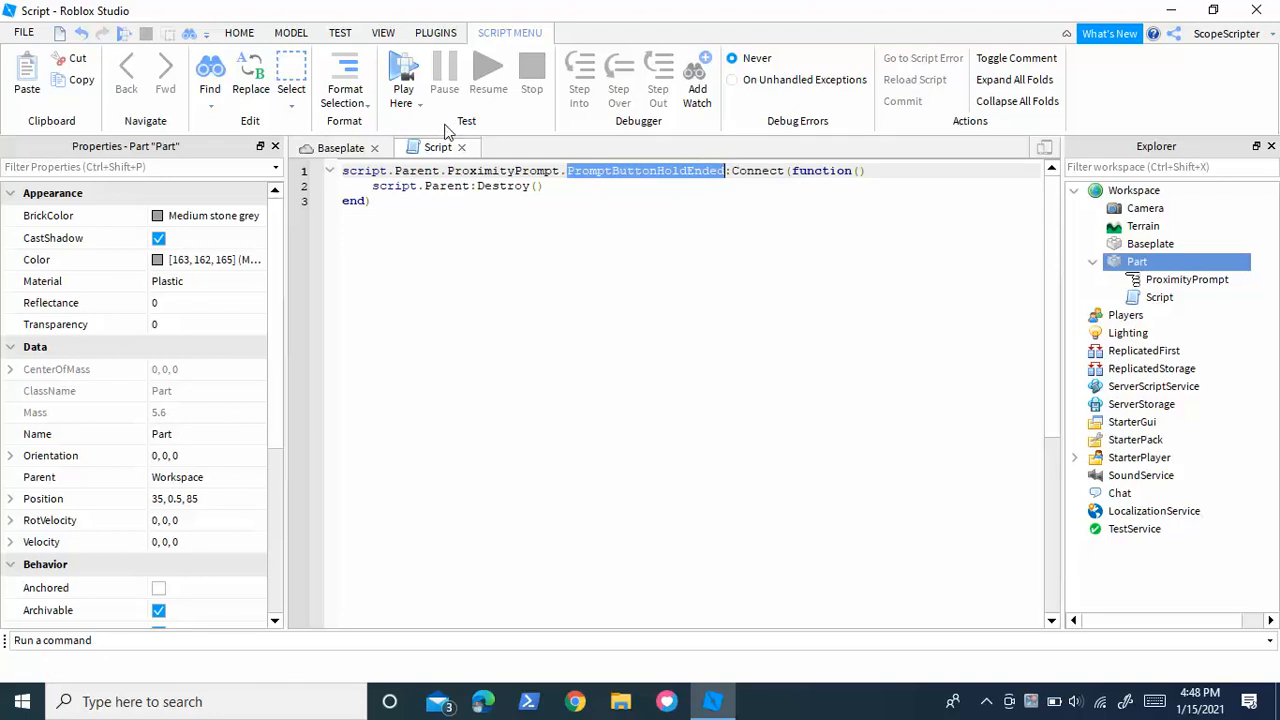
{"action": "mouse_move", "coordinate": [435, 97]}
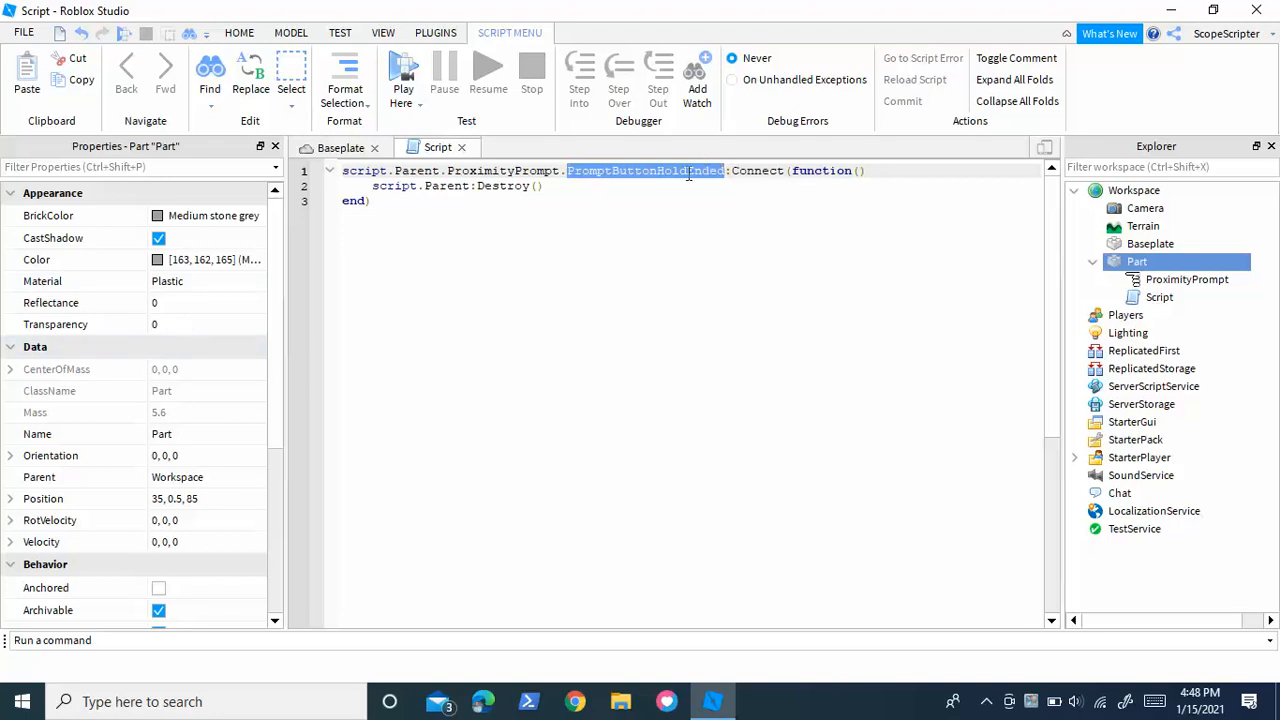
{"action": "double_click", "coordinate": [813, 170]}
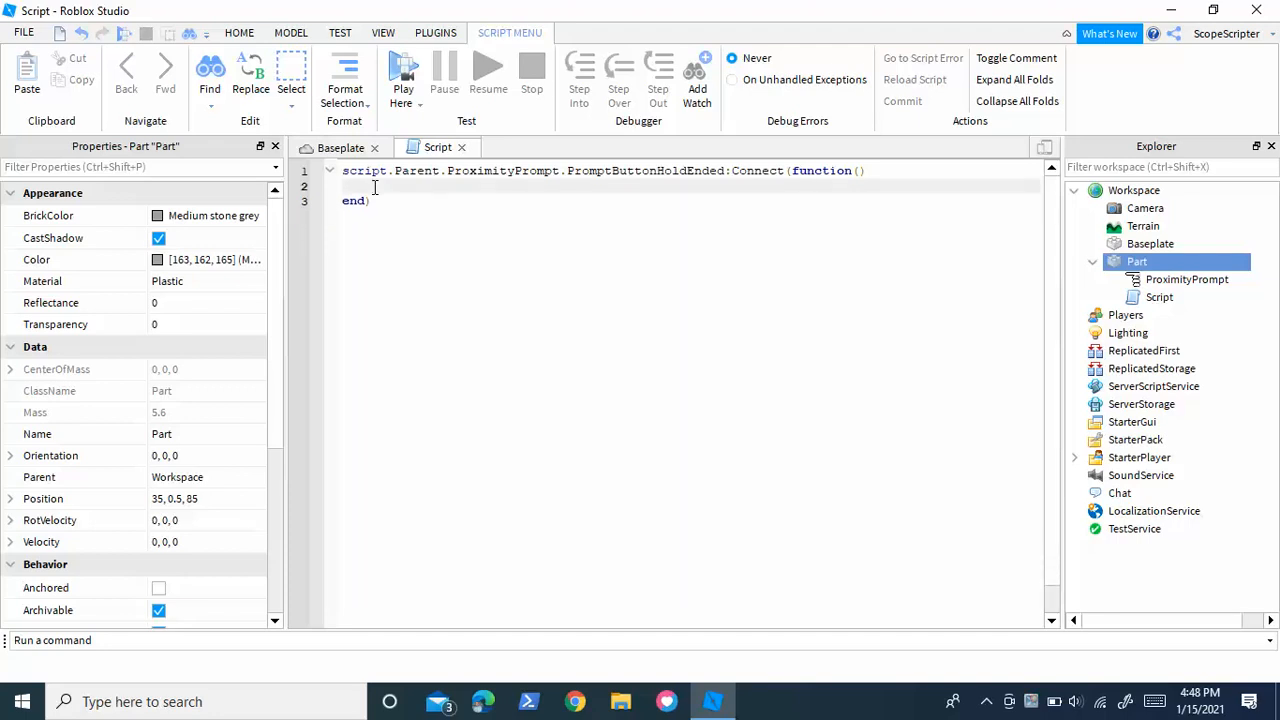
{"action": "type", "text": "script.Parent:Destroy()"}
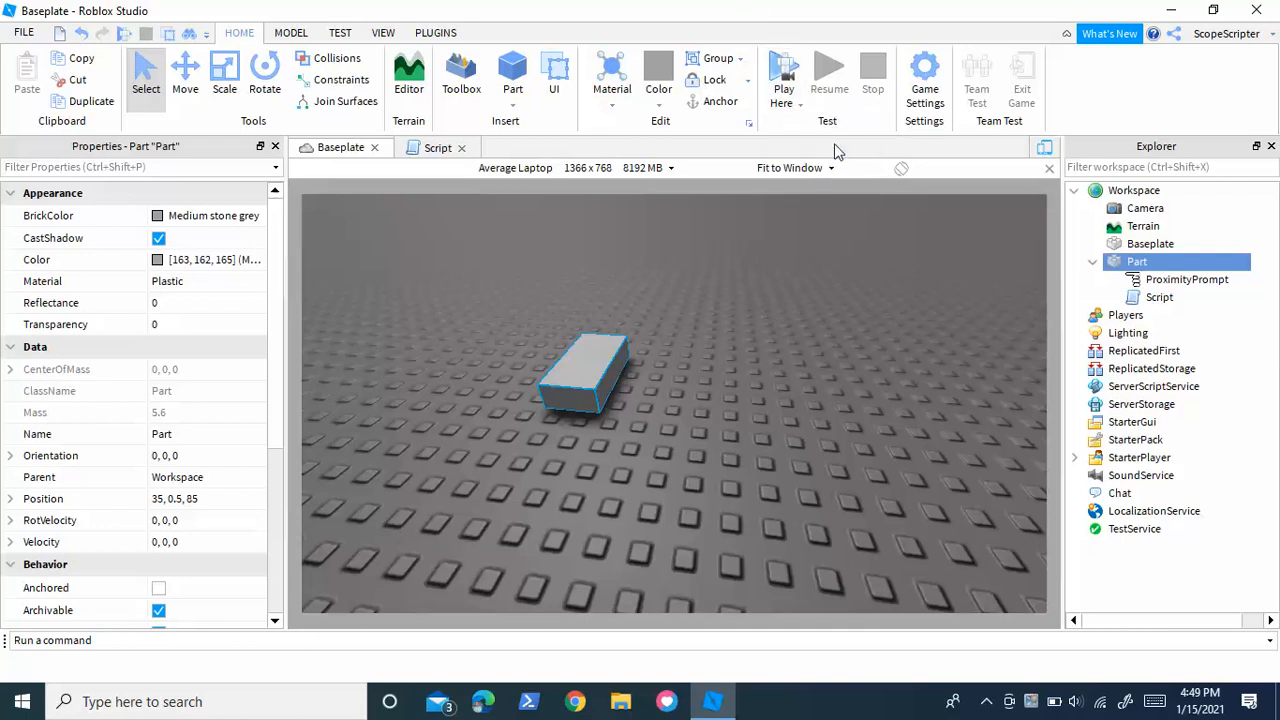
- Play-test the game with the avatar, stop, and reselect the Part on the baseplate
{"action": "left_click", "coordinate": [784, 68]}
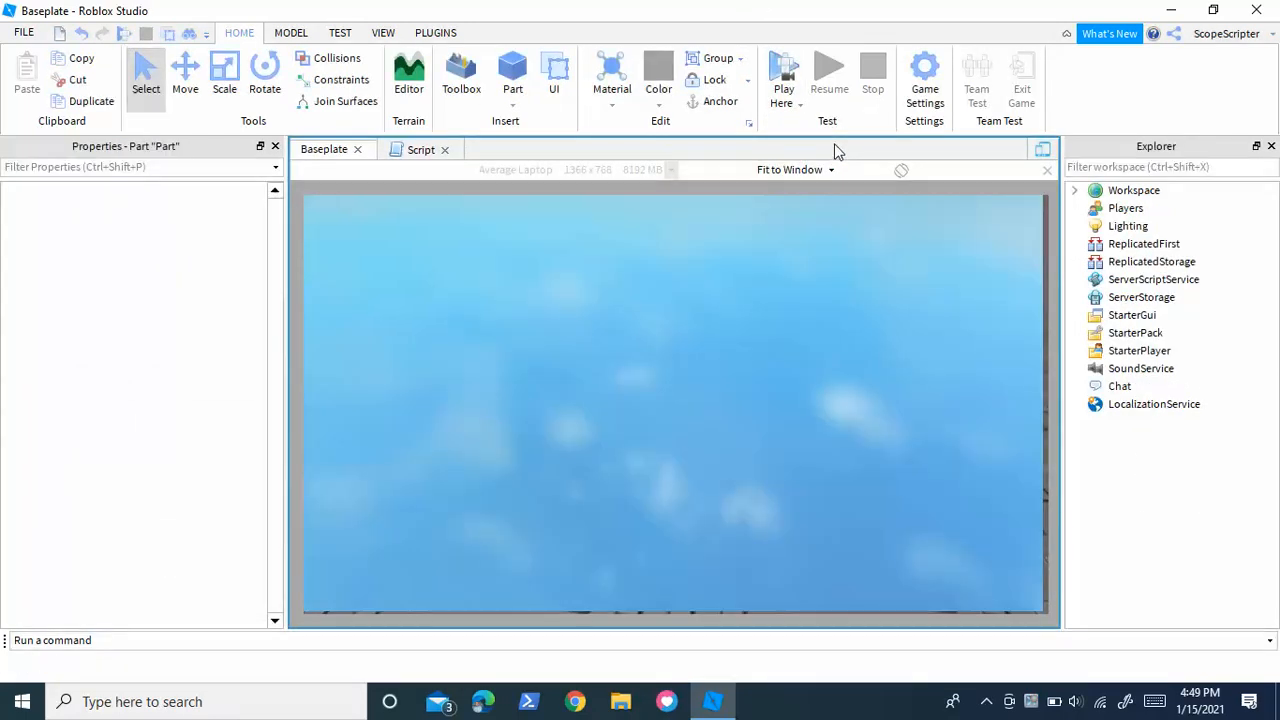
{"action": "left_click", "coordinate": [784, 75]}
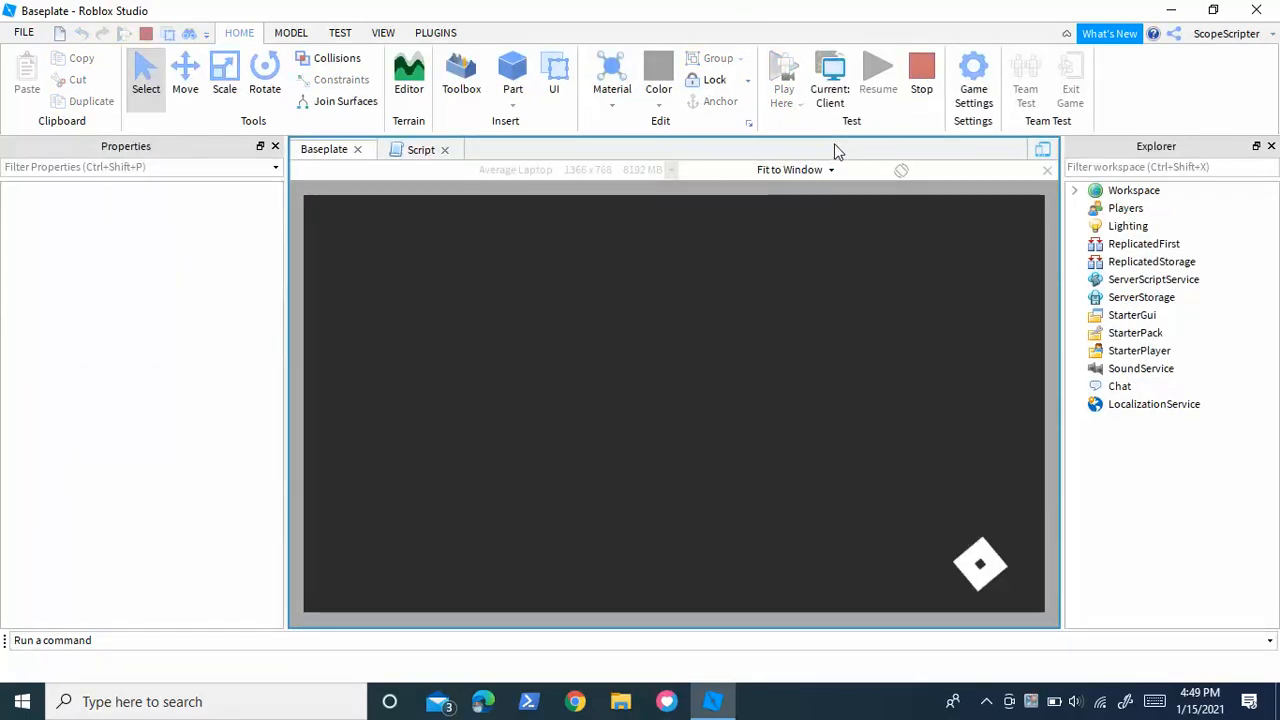
{"action": "mouse_move", "coordinate": [1125, 472]}
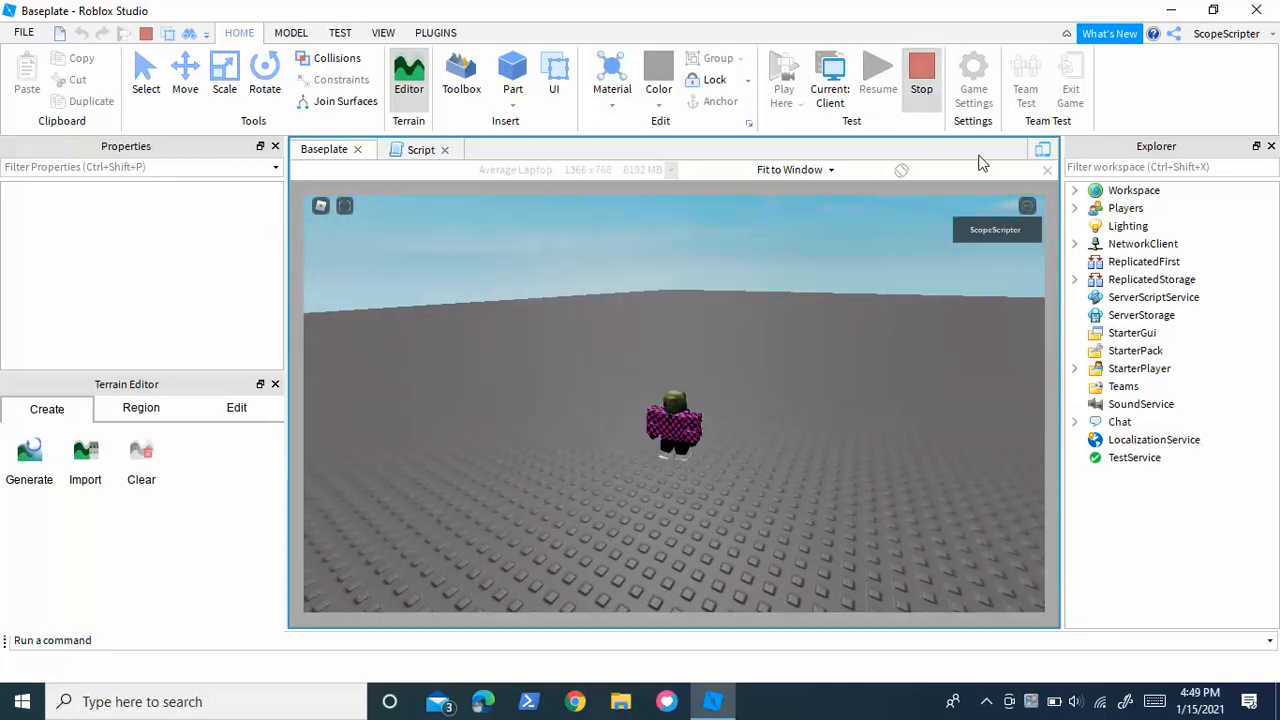
{"action": "left_click", "coordinate": [920, 75]}
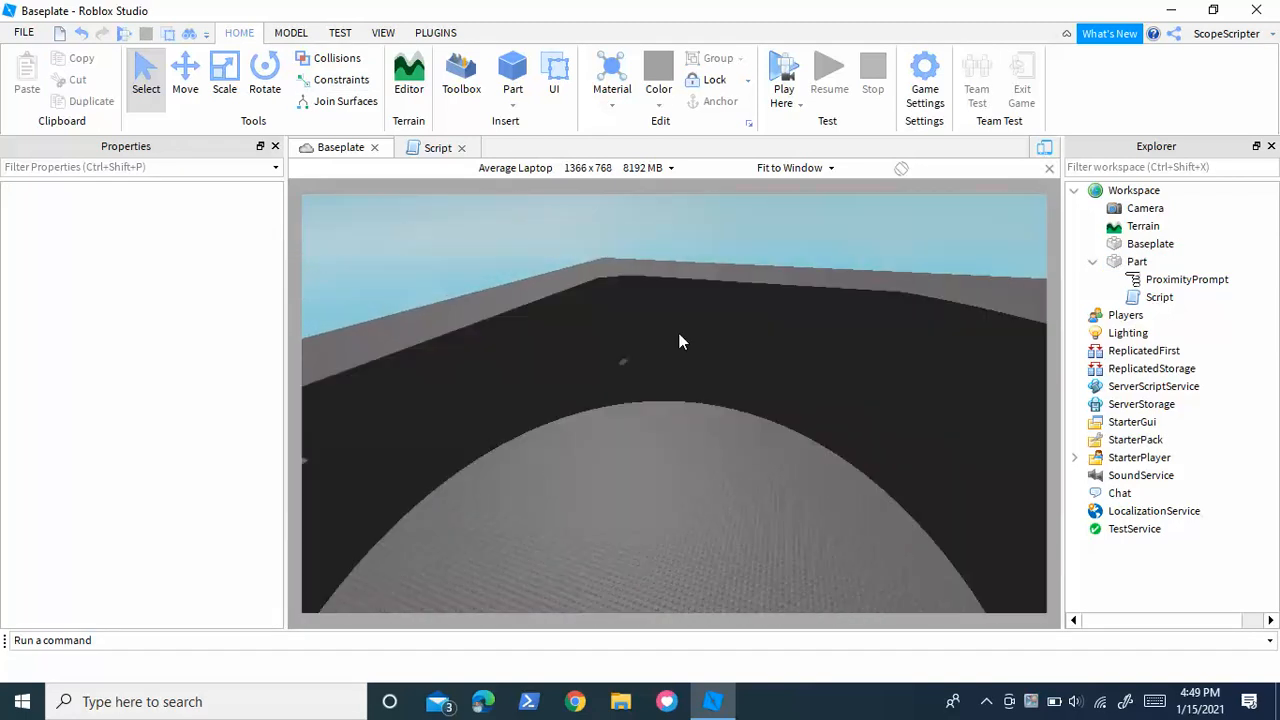
{"action": "left_click", "coordinate": [1137, 261]}
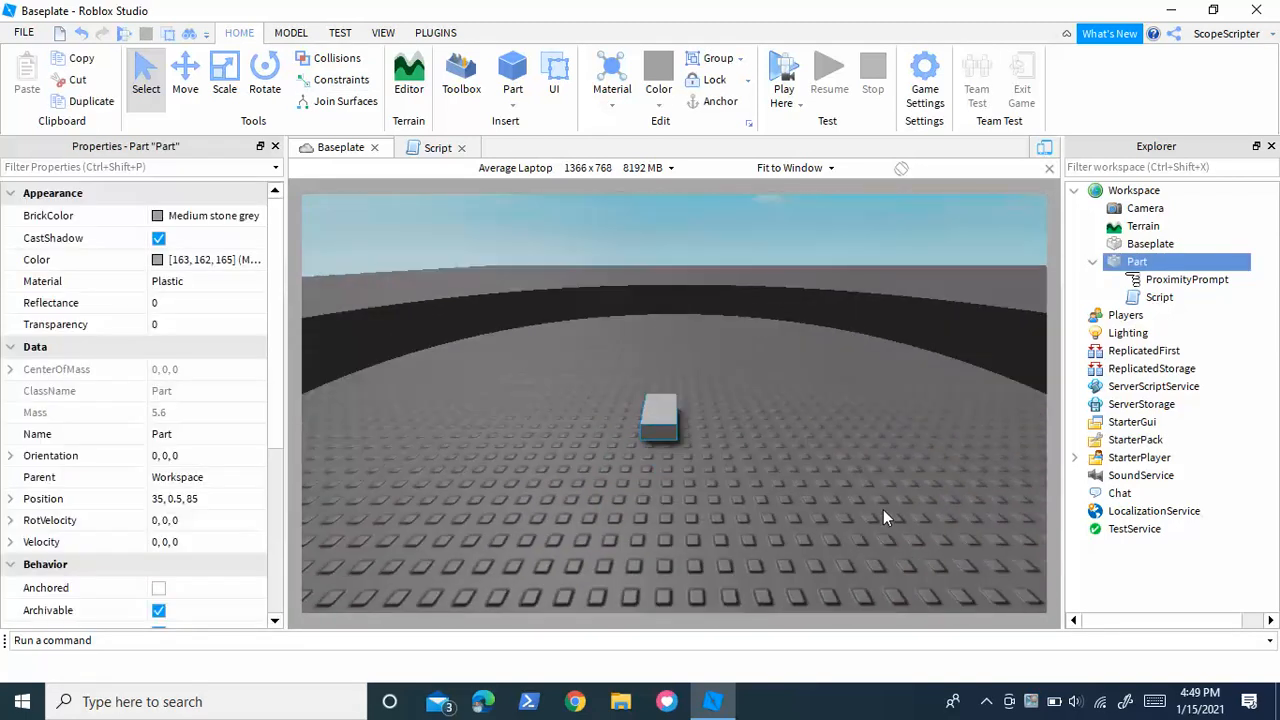